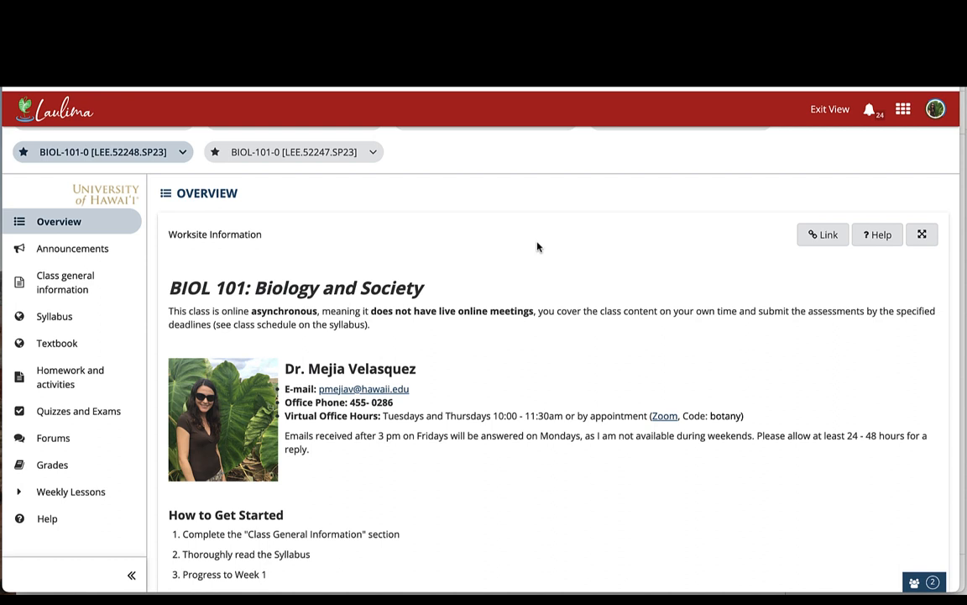
mouse_move(139, 440)
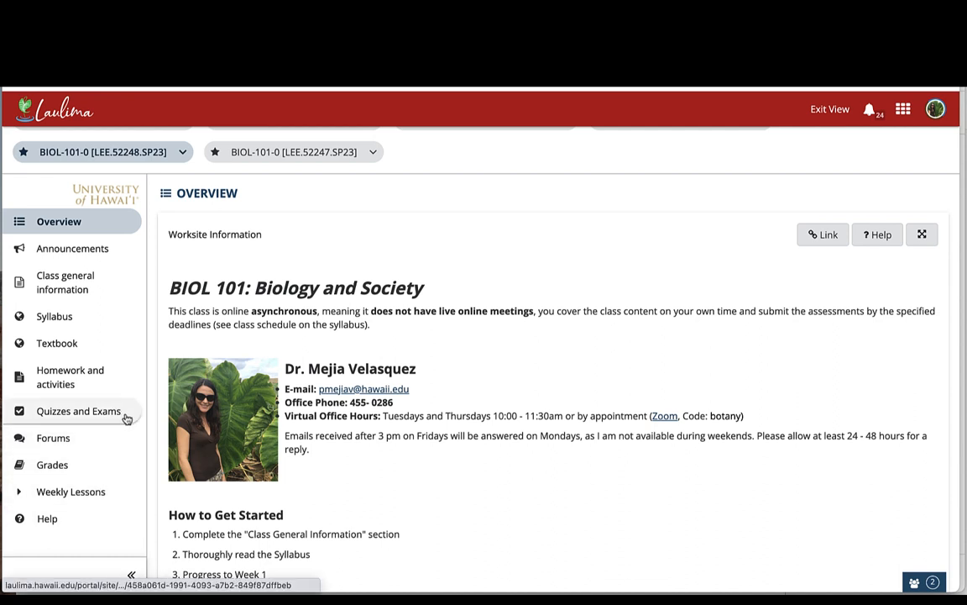
mouse_move(122, 469)
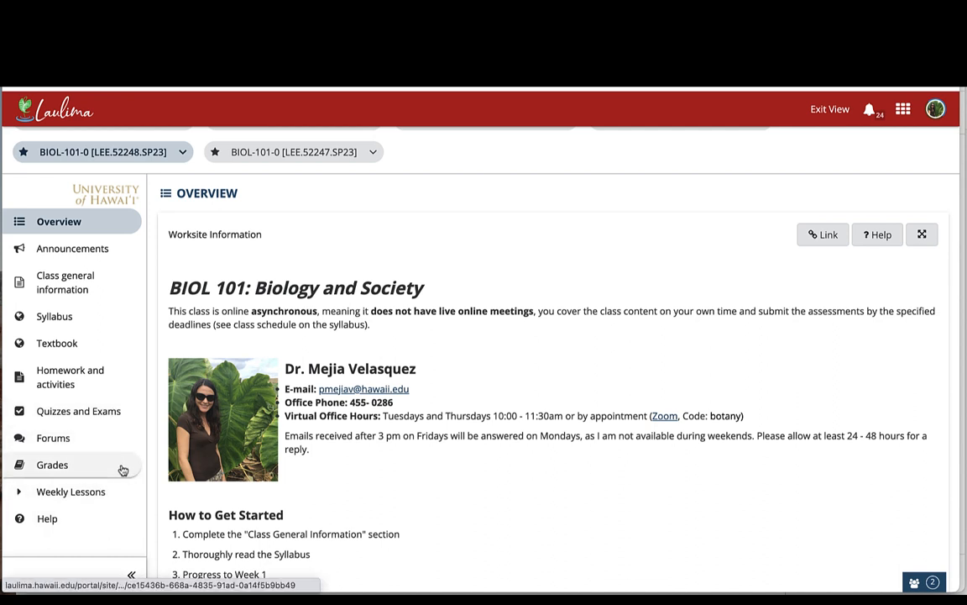
mouse_move(52, 463)
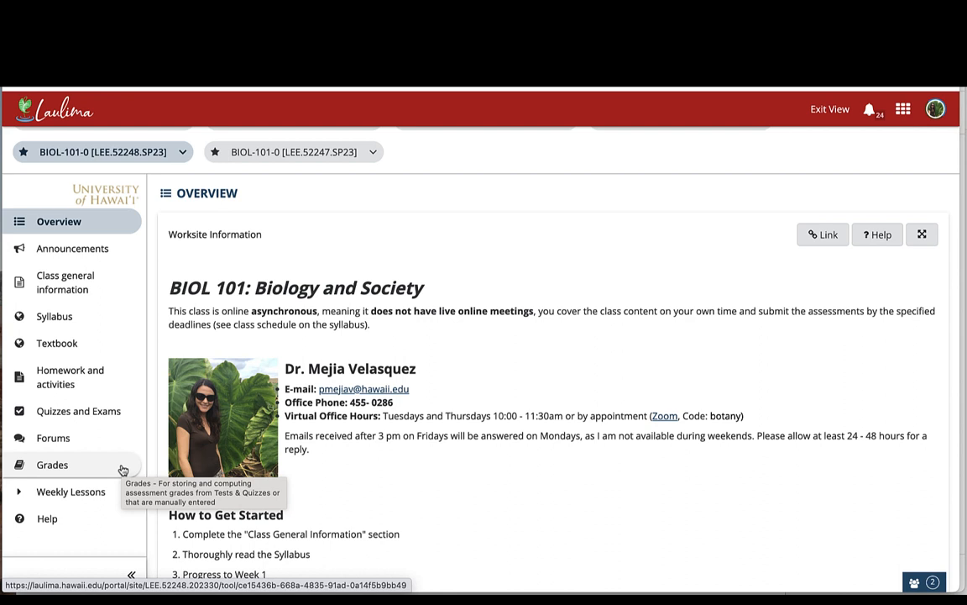
mouse_move(114, 497)
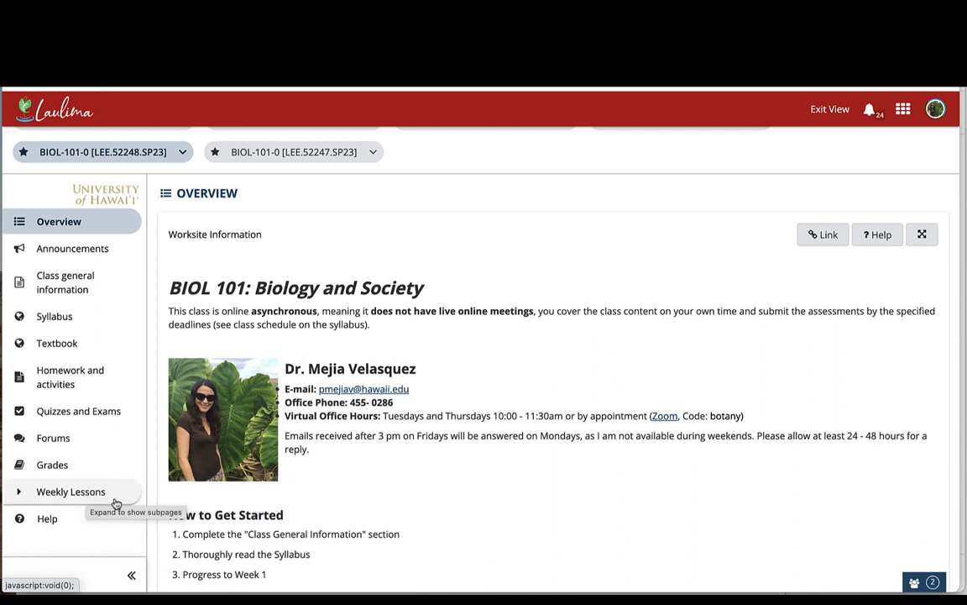
mouse_move(128, 503)
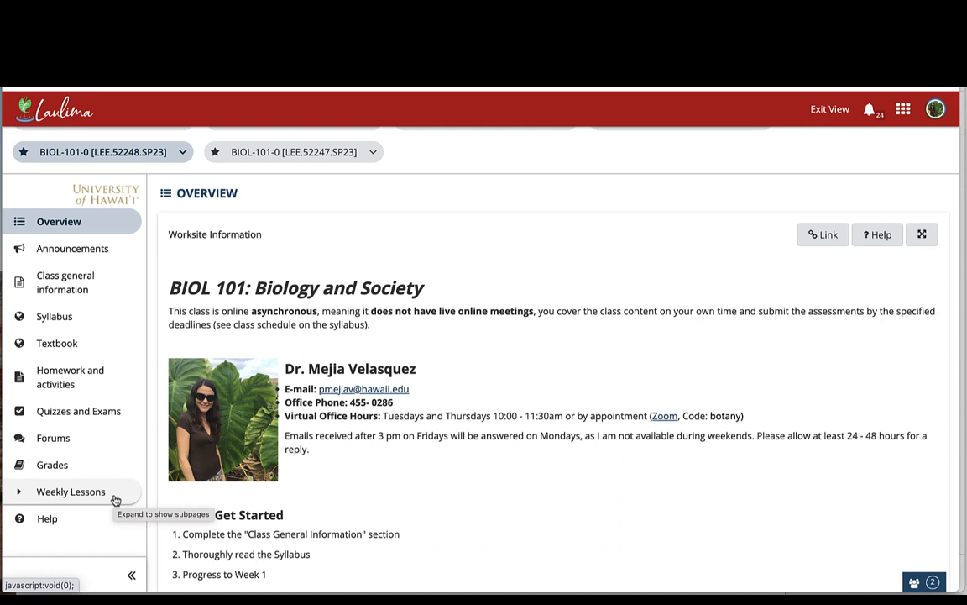
Expand Weekly Lessons in the sidebar to list Week 1 through Week 9 with exams
click(70, 490)
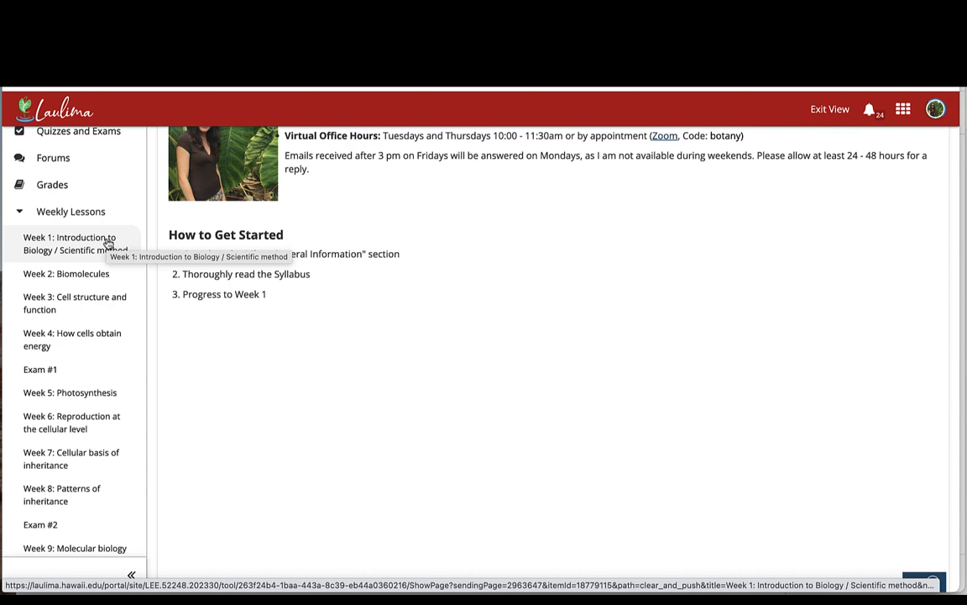
click(67, 273)
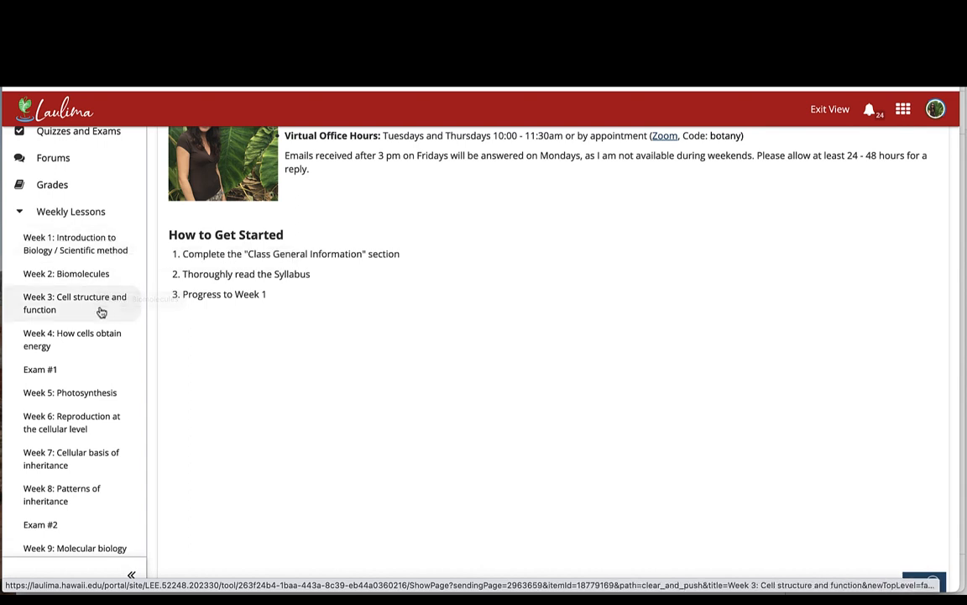
mouse_move(100, 309)
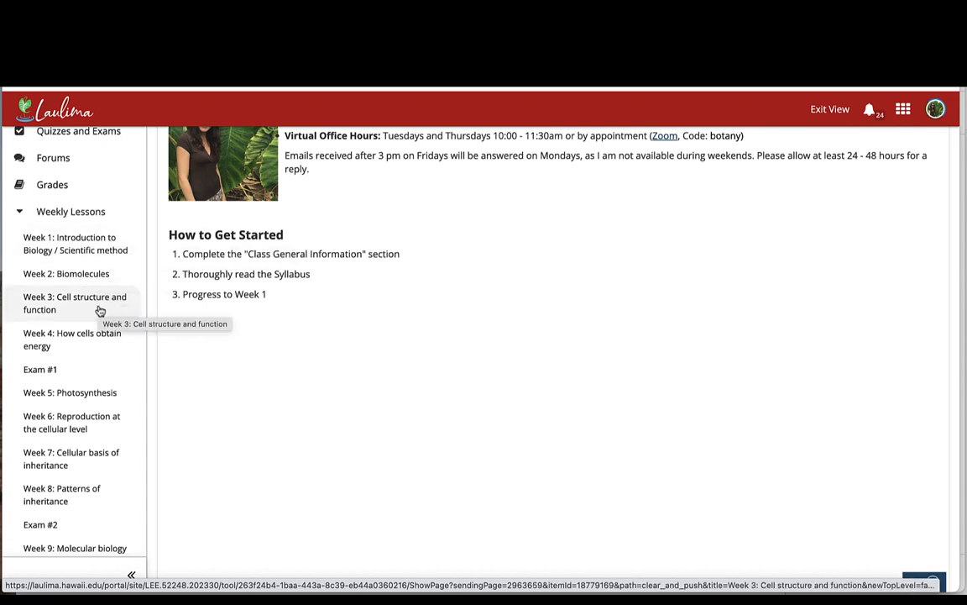
Open Week 3: Cell structure and function and tick Complete Lessons, Quiz 3 and HW #1
click(74, 302)
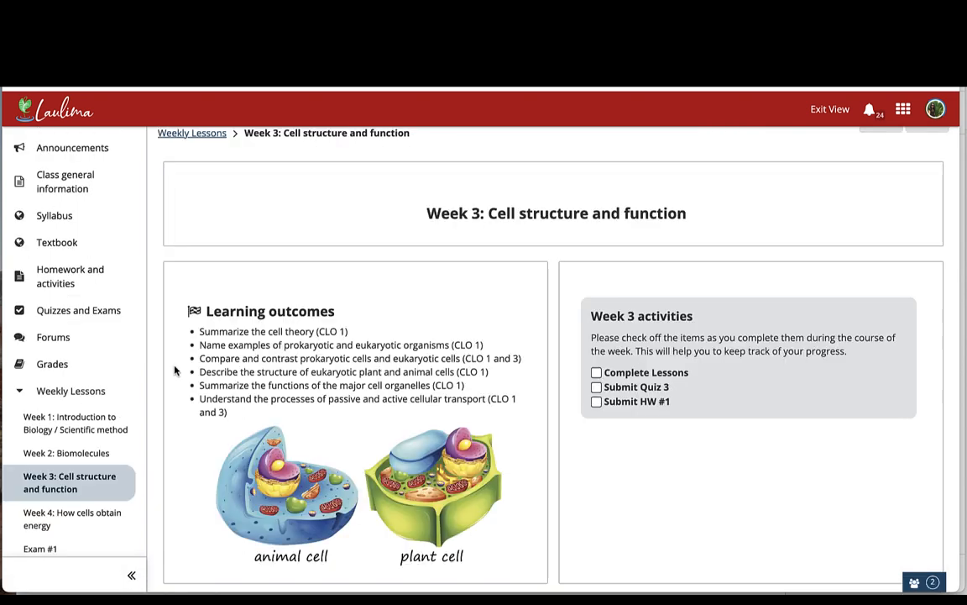
mouse_move(239, 380)
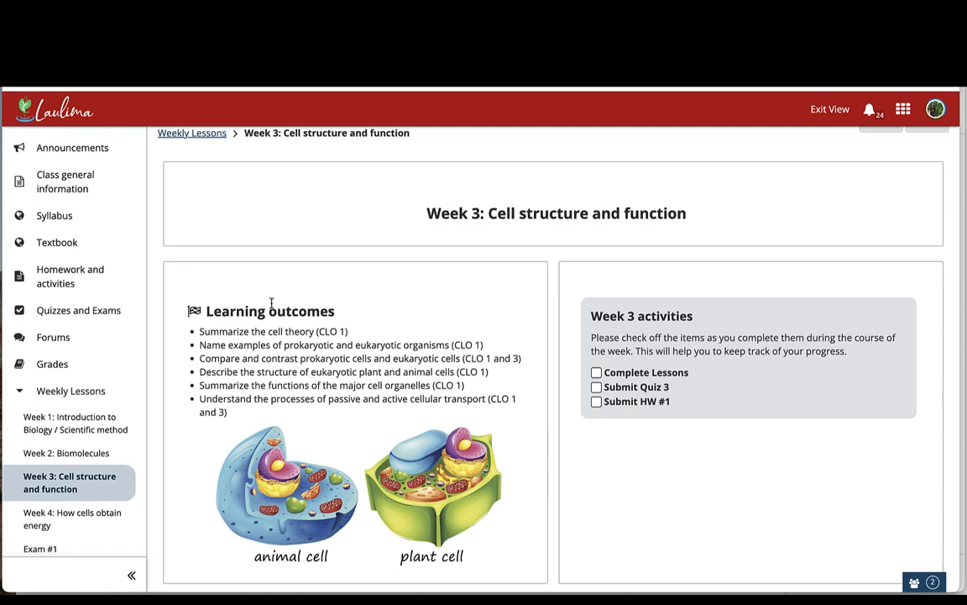
mouse_move(289, 280)
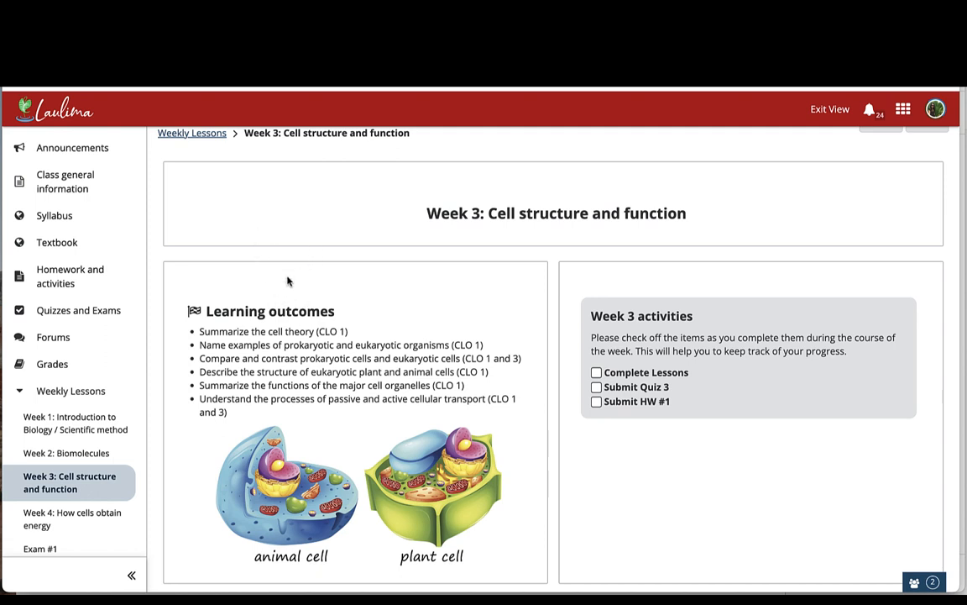
mouse_move(285, 220)
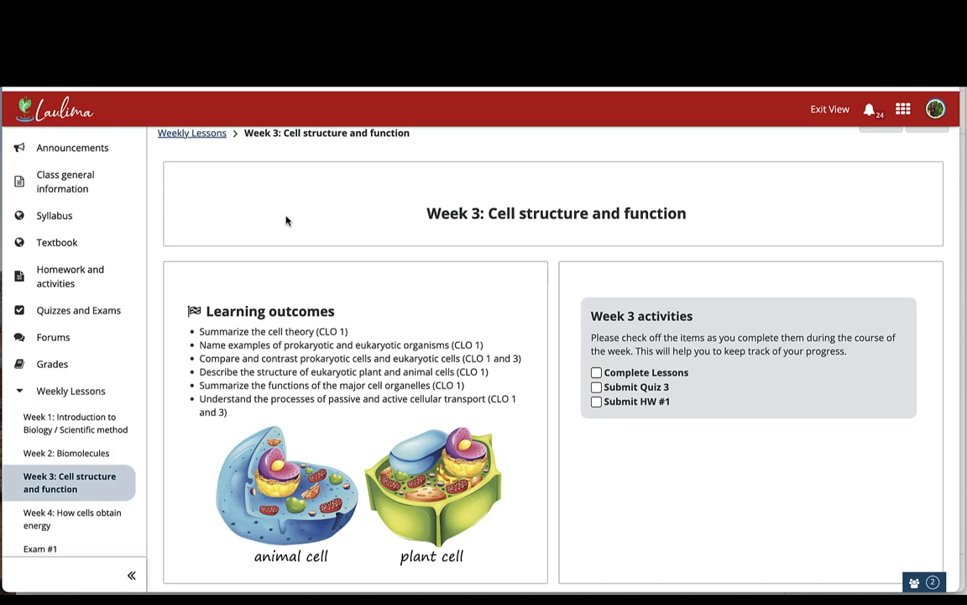
mouse_move(286, 232)
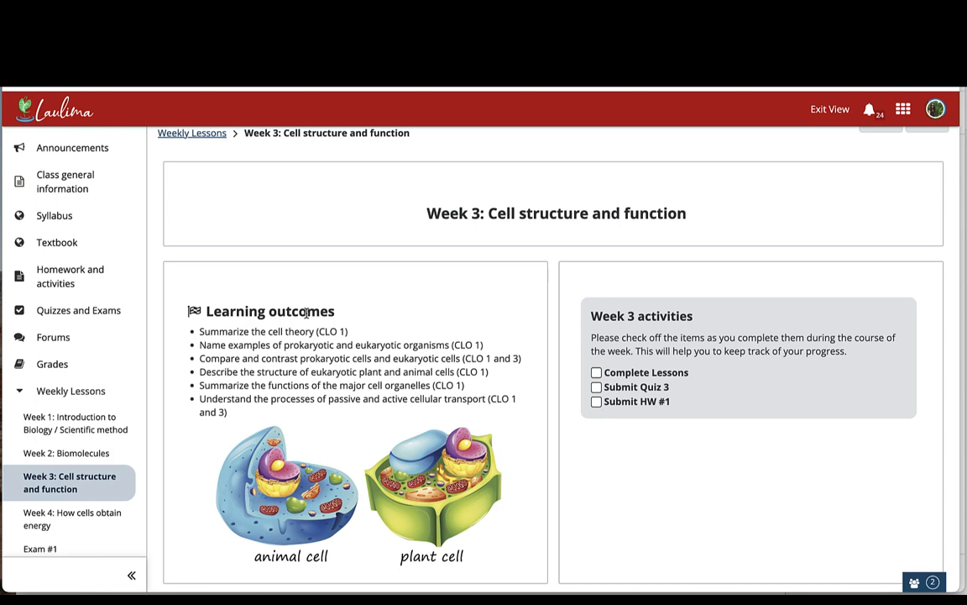
scroll(down, 3)
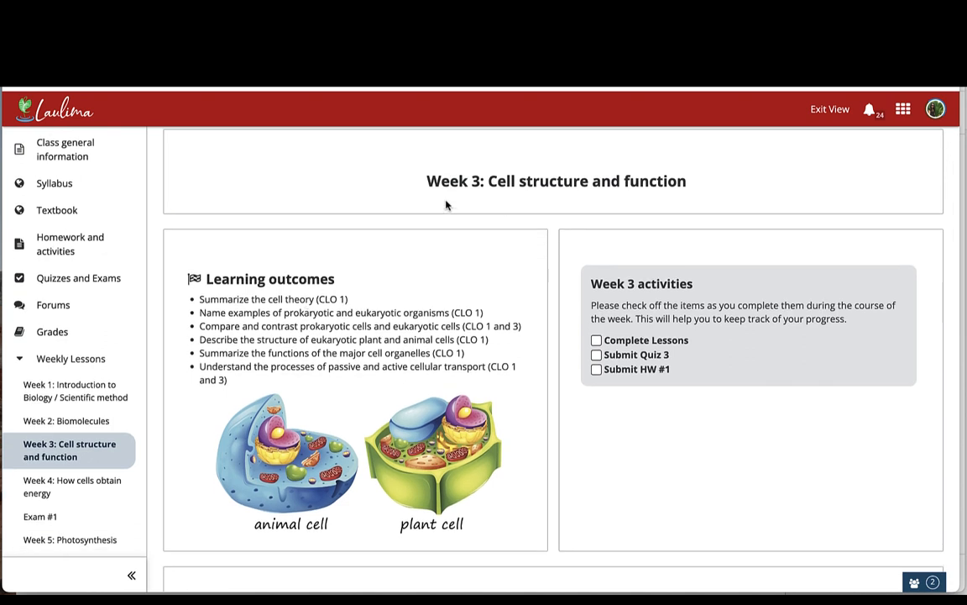
mouse_move(362, 299)
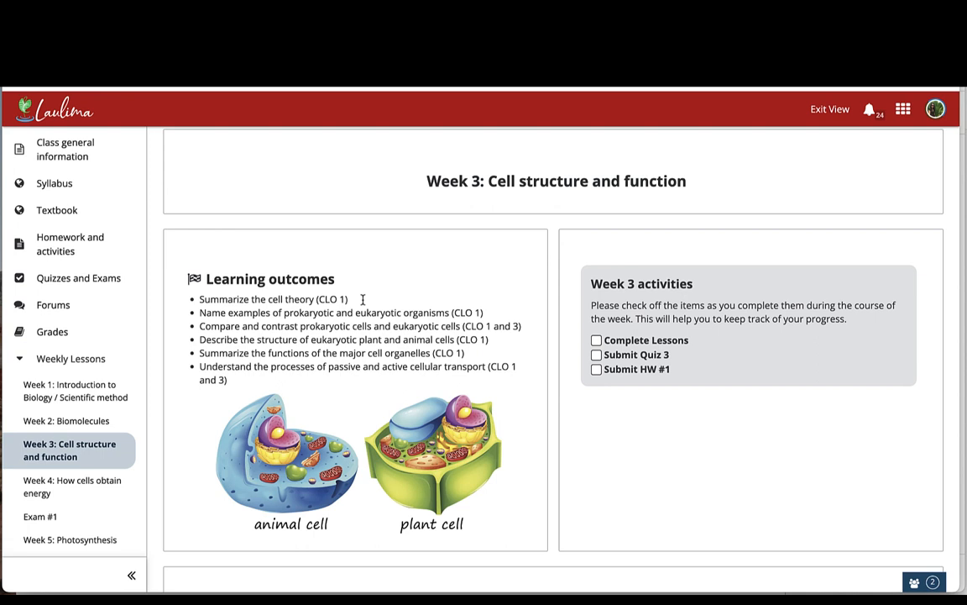
mouse_move(446, 285)
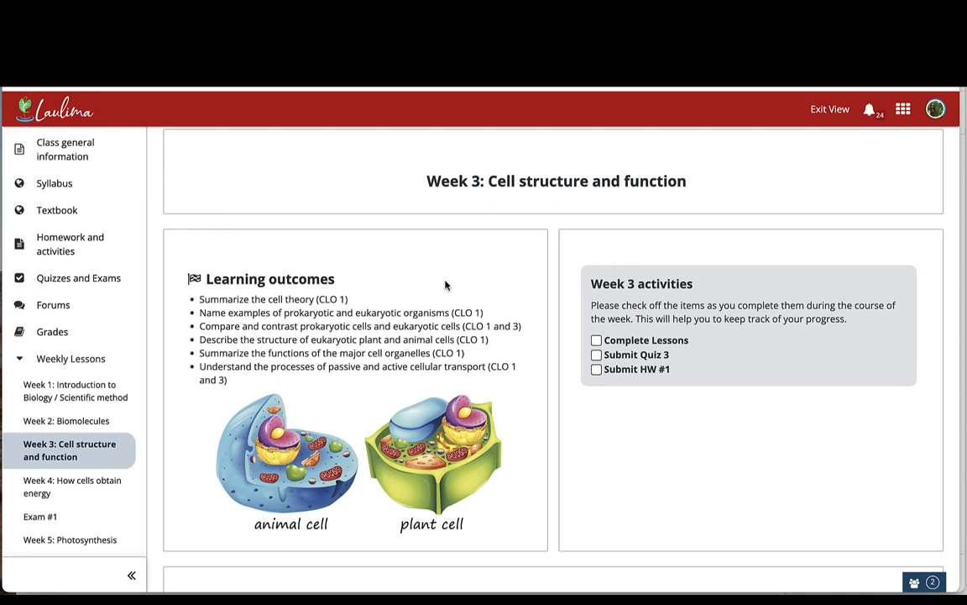
mouse_move(356, 303)
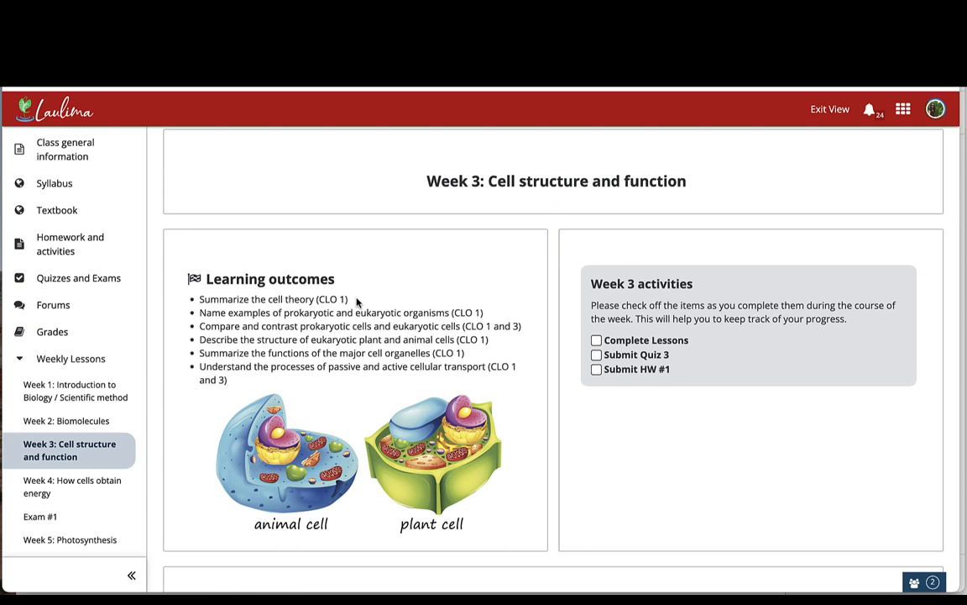
mouse_move(581, 322)
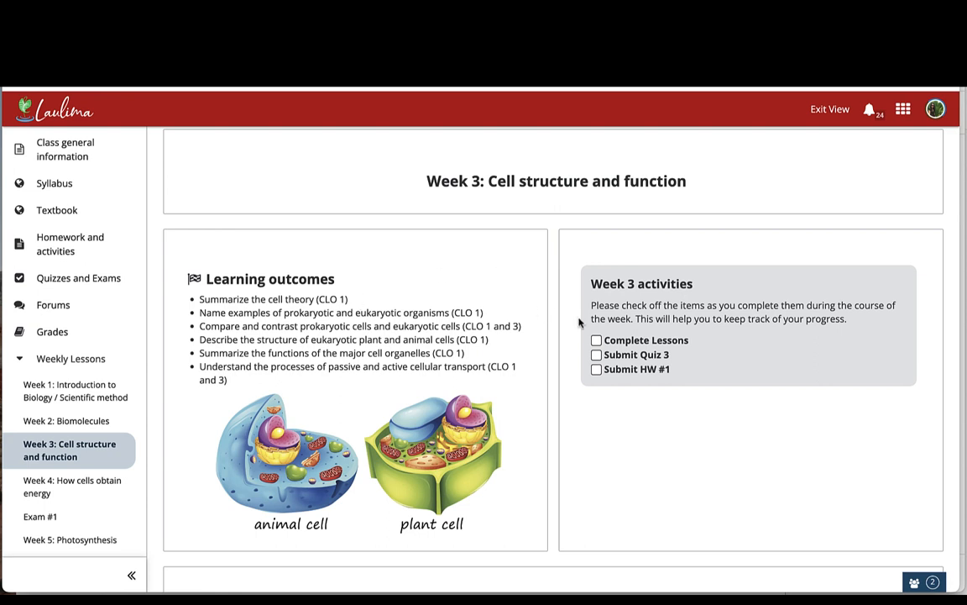
mouse_move(721, 335)
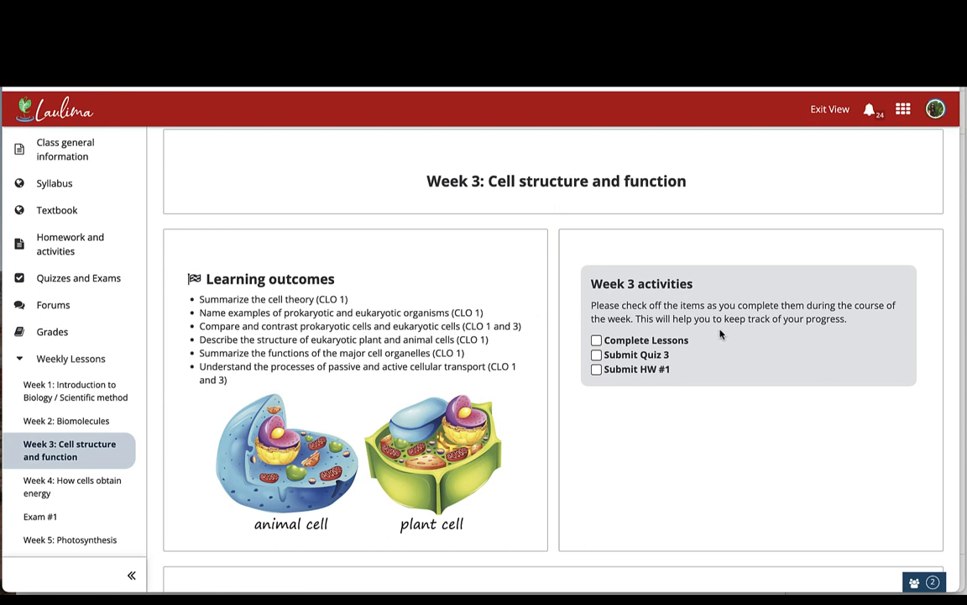
mouse_move(707, 339)
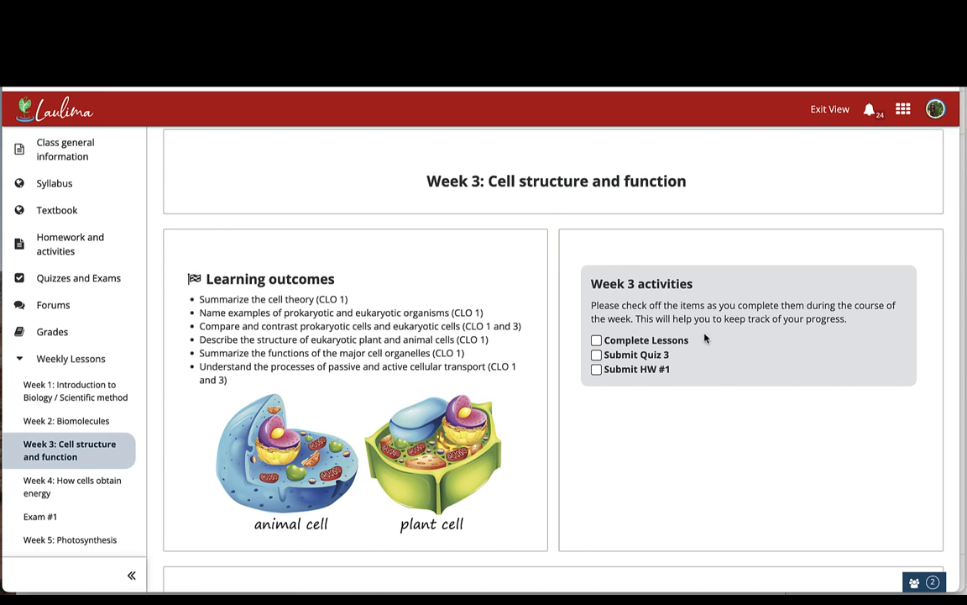
click(596, 339)
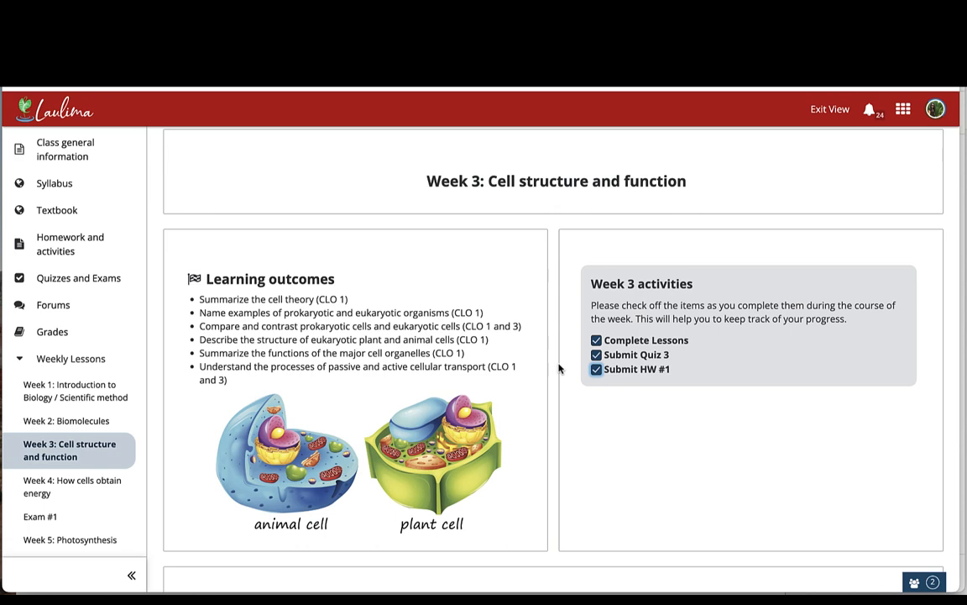
scroll(down, 3)
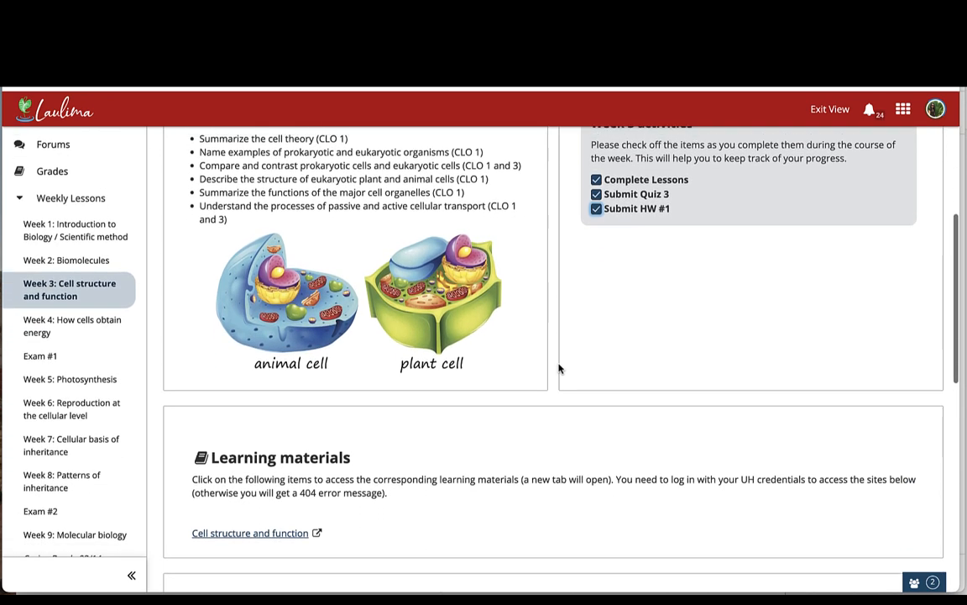
Scroll to the Learning materials section with the Cell structure and function link
scroll(down, 3)
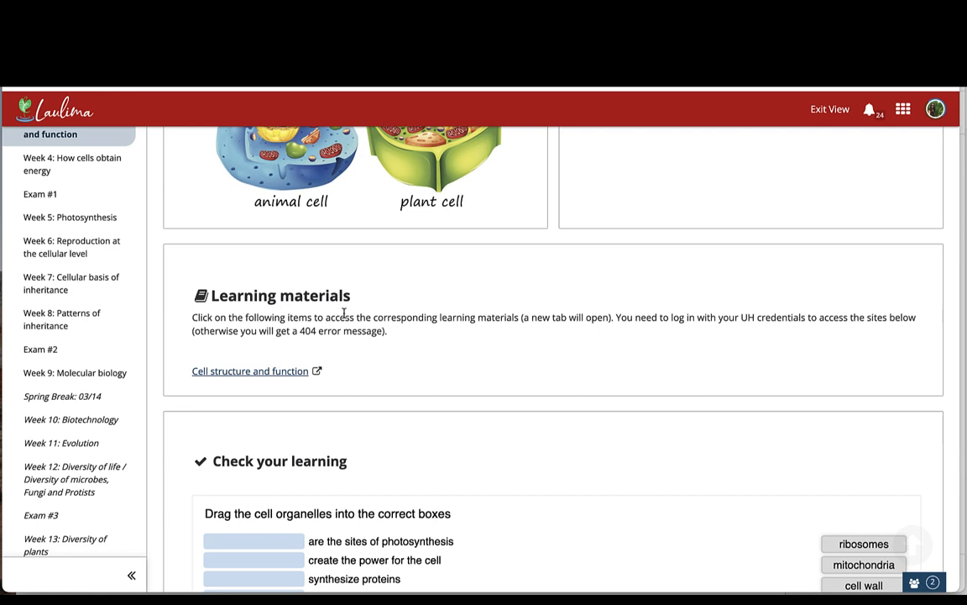
mouse_move(399, 373)
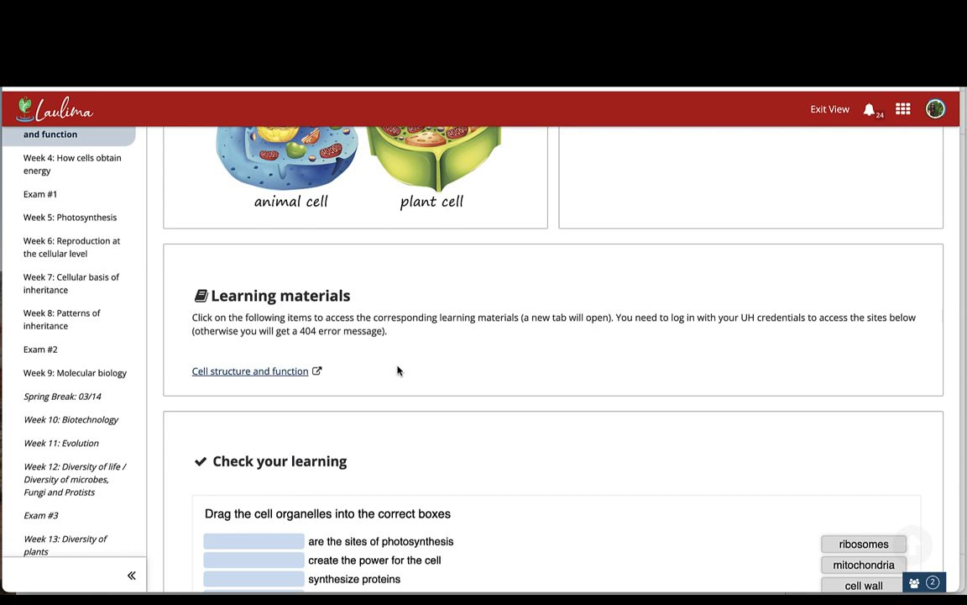
mouse_move(247, 380)
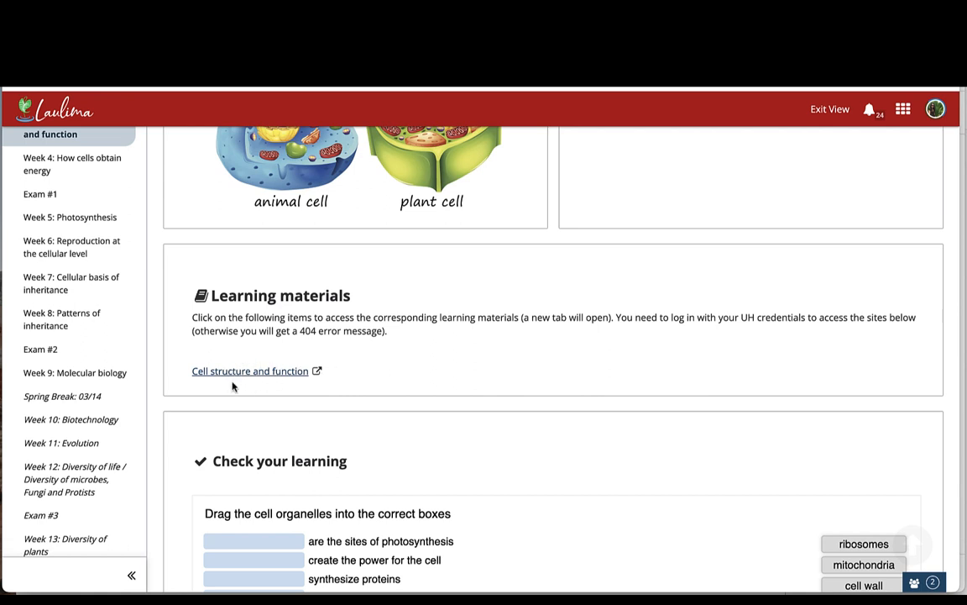
mouse_move(252, 377)
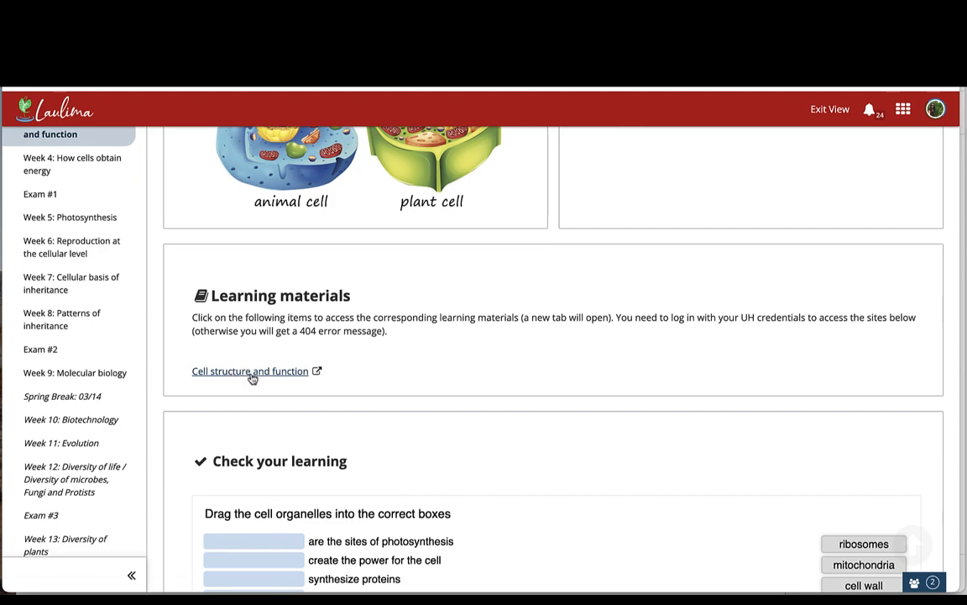
click(248, 371)
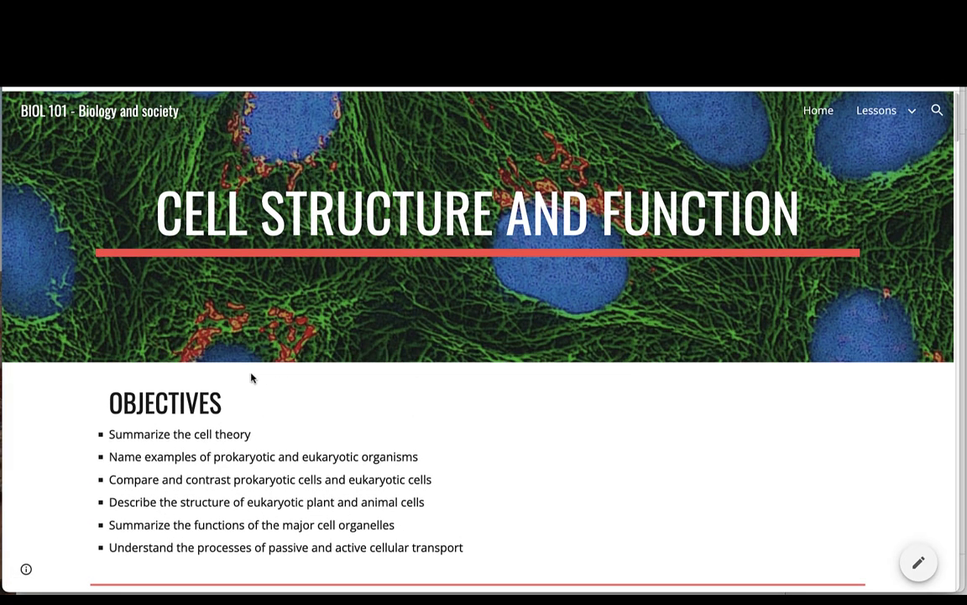
scroll(down, 3)
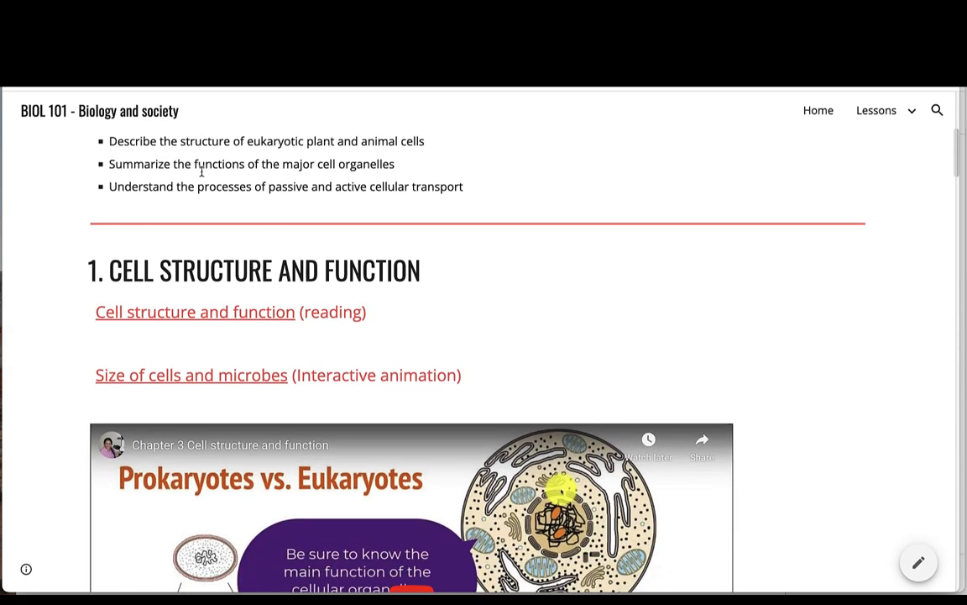
scroll(down, 3)
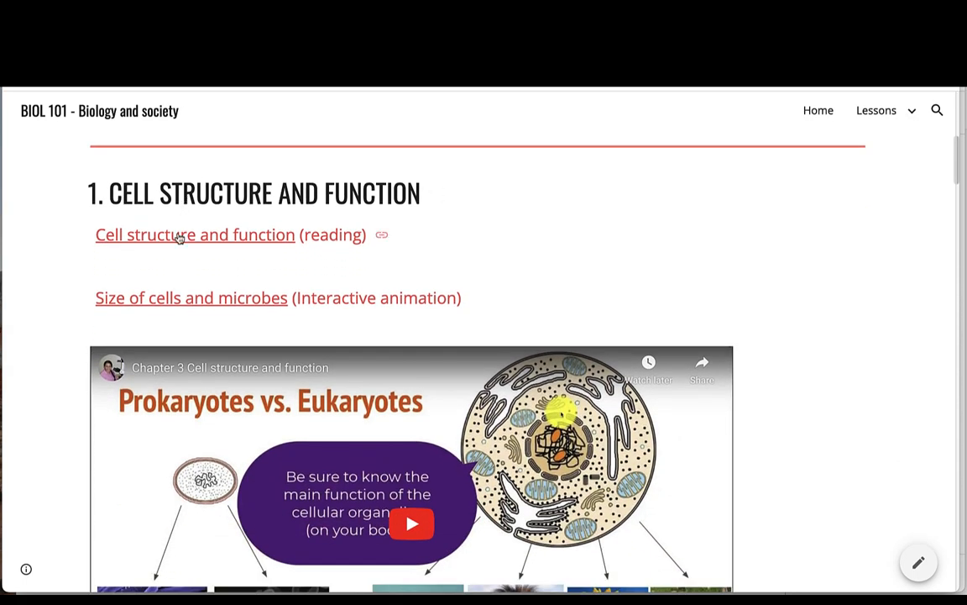
mouse_move(226, 233)
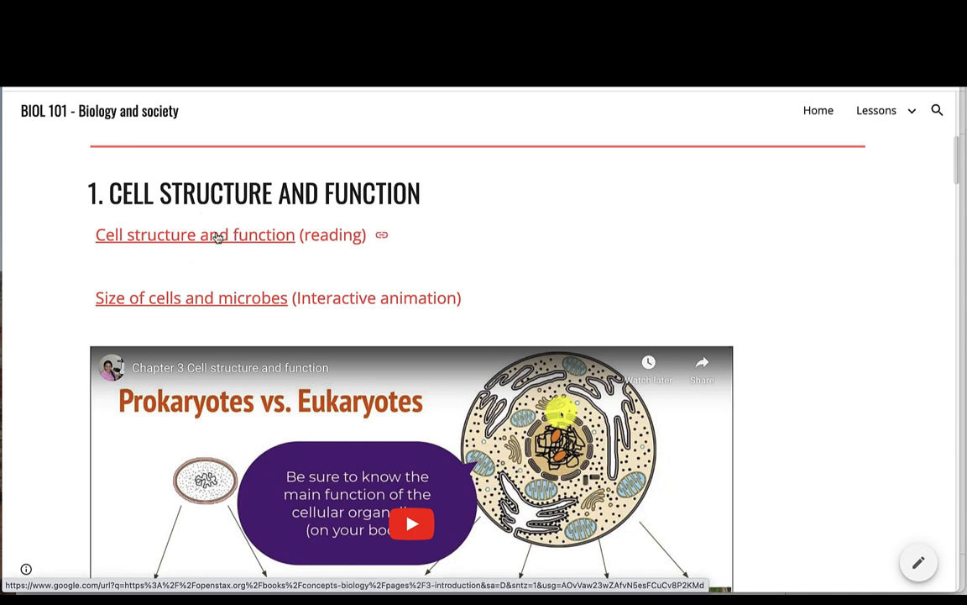
click(194, 235)
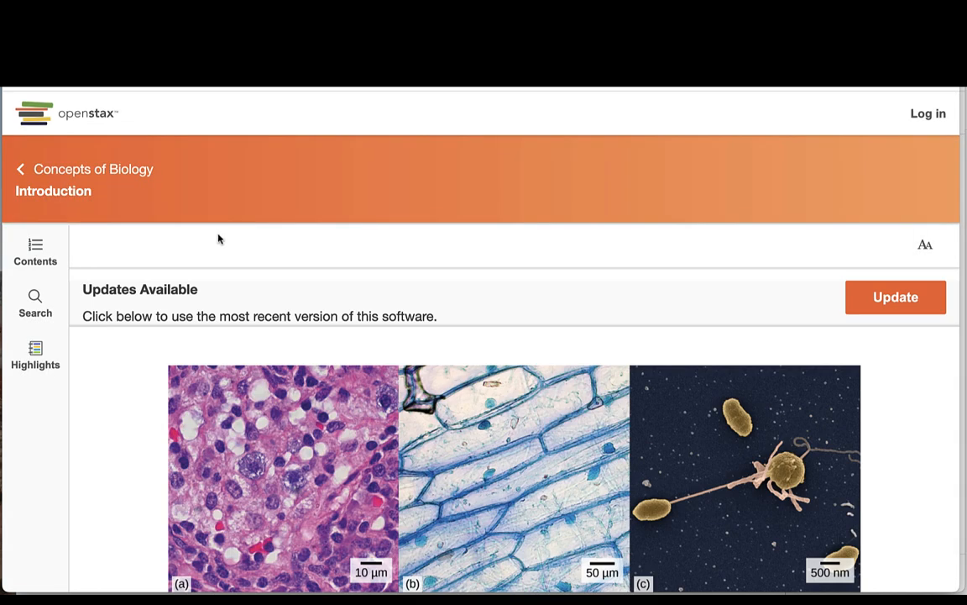
scroll(down, 3)
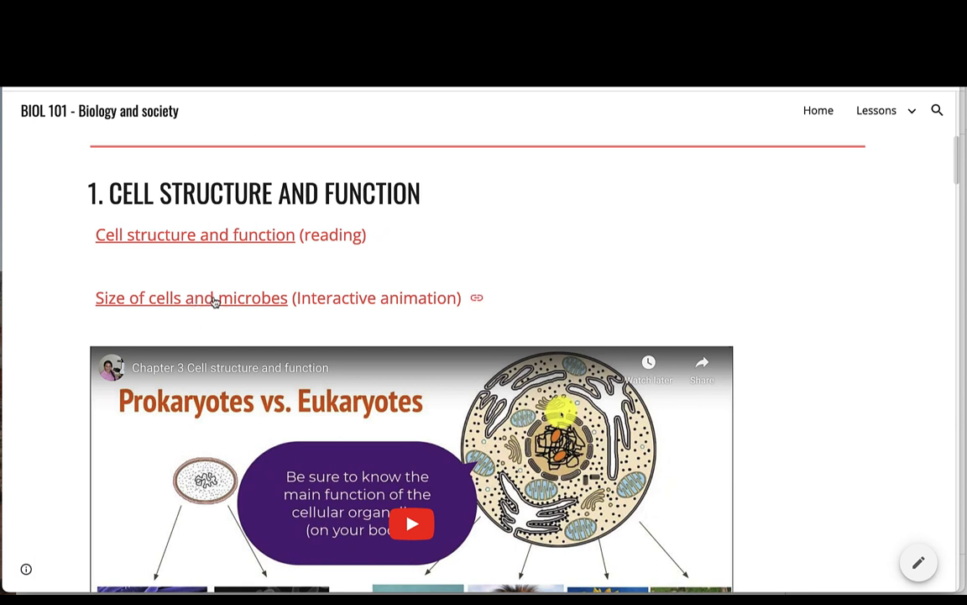
click(192, 297)
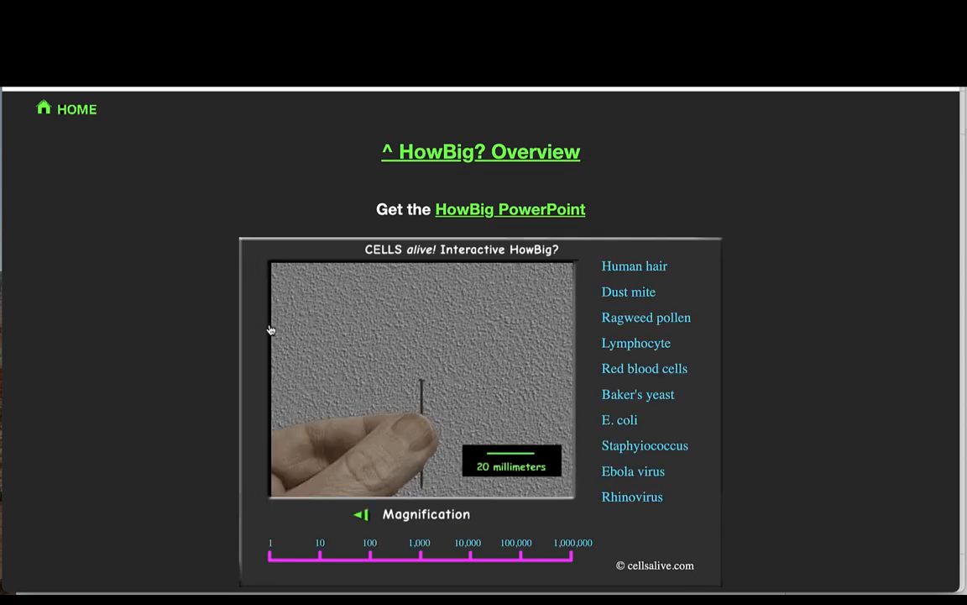
scroll(down, 3)
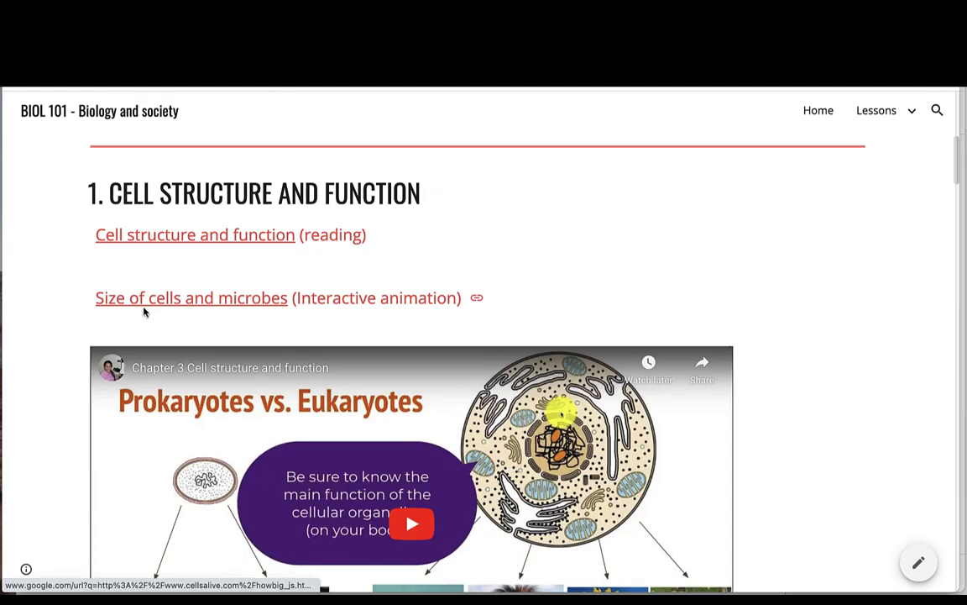
scroll(down, 3)
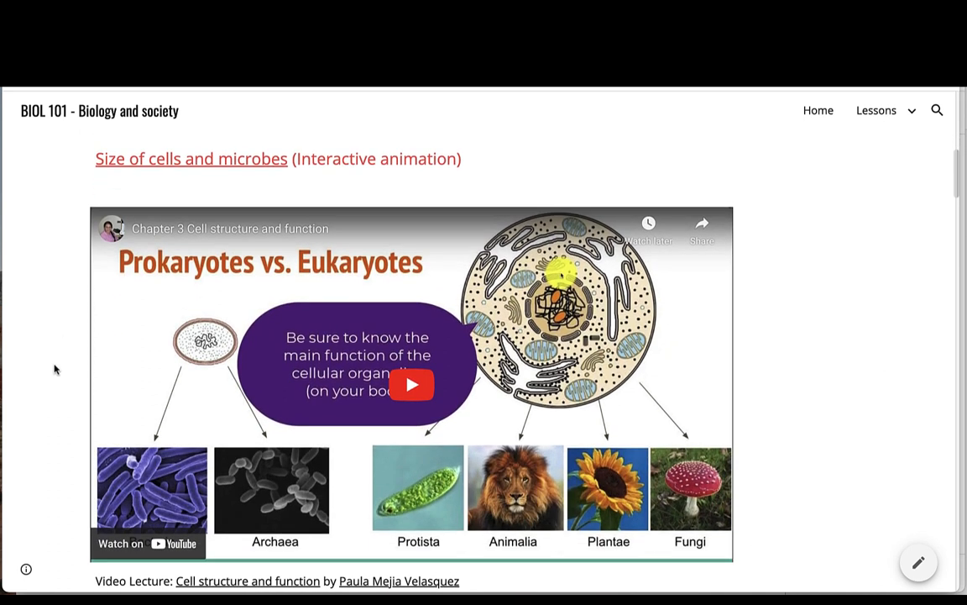
mouse_move(232, 312)
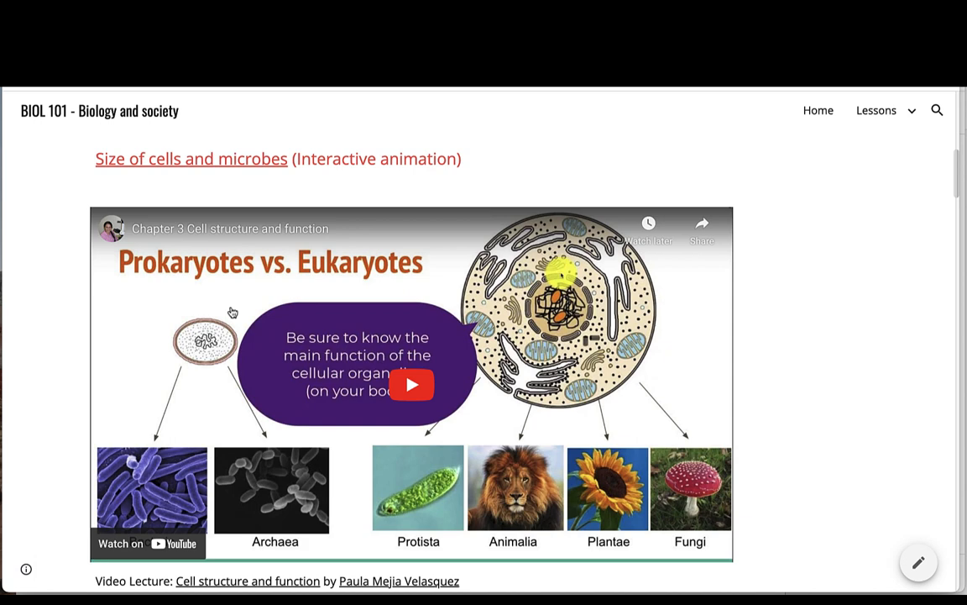
scroll(down, 3)
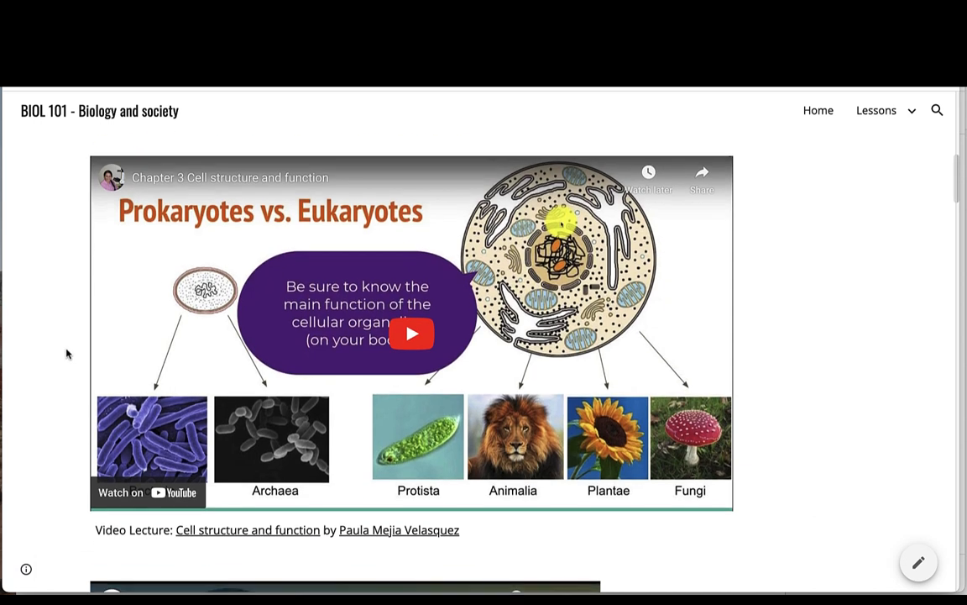
scroll(down, 3)
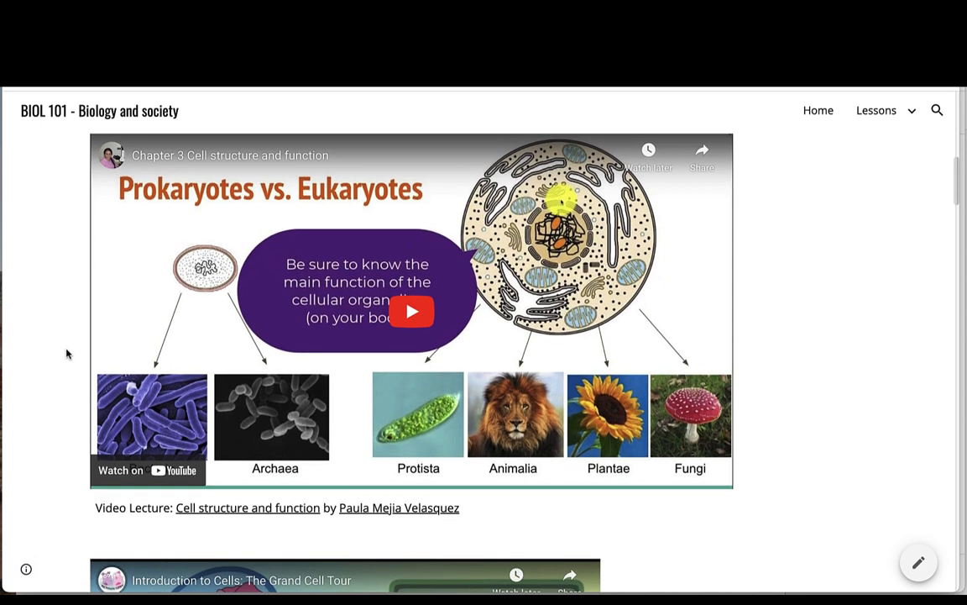
mouse_move(84, 348)
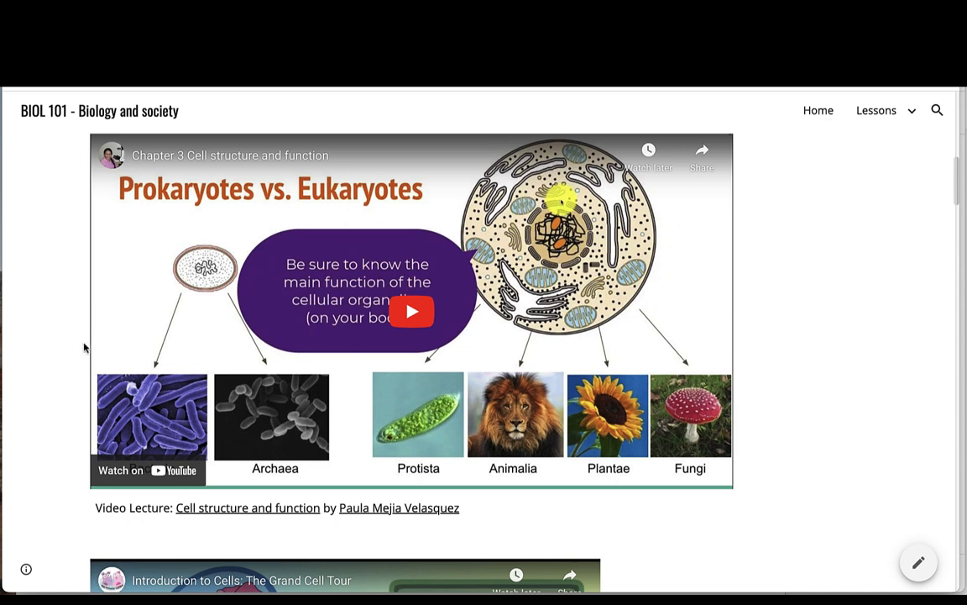
scroll(down, 3)
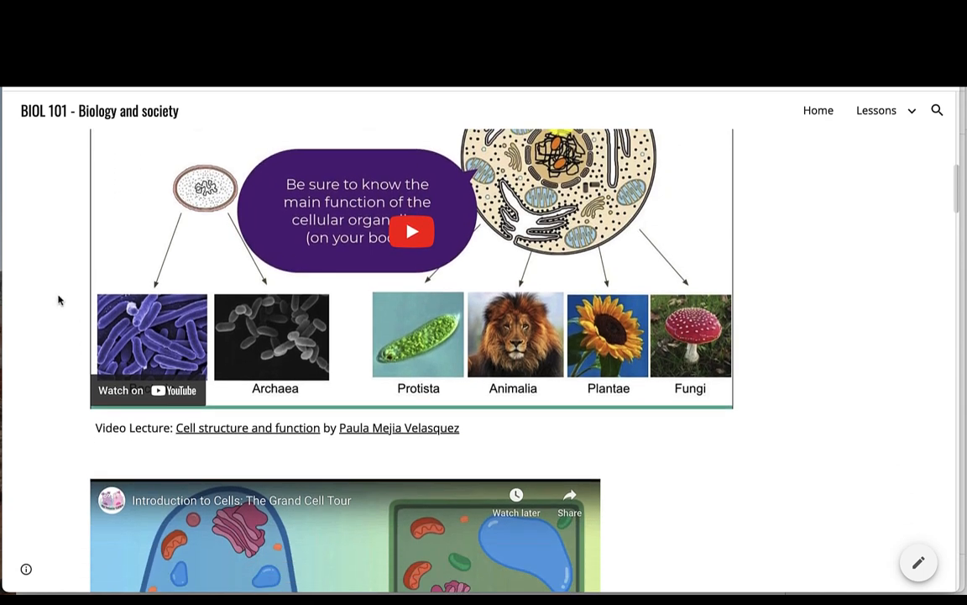
scroll(down, 3)
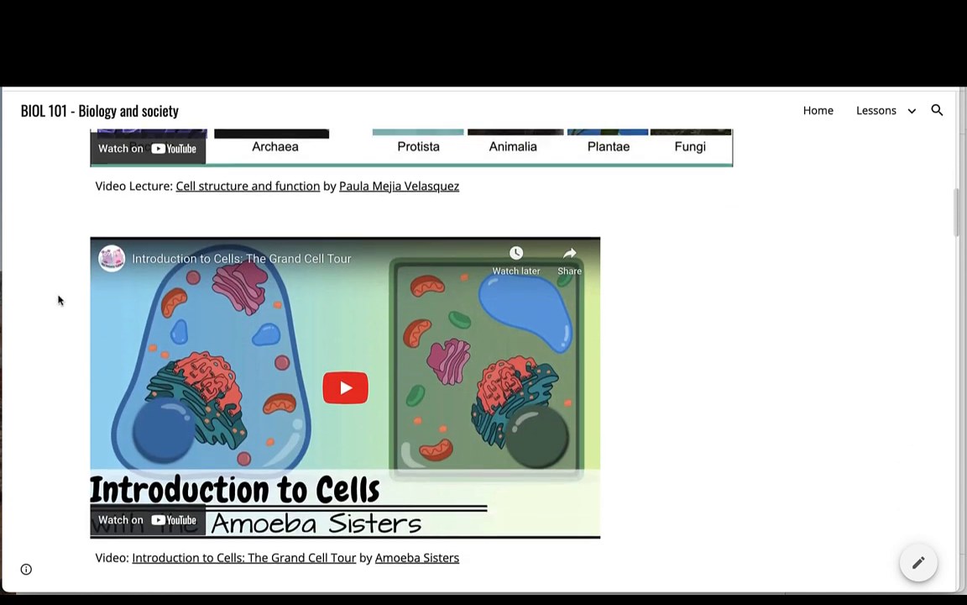
scroll(down, 3)
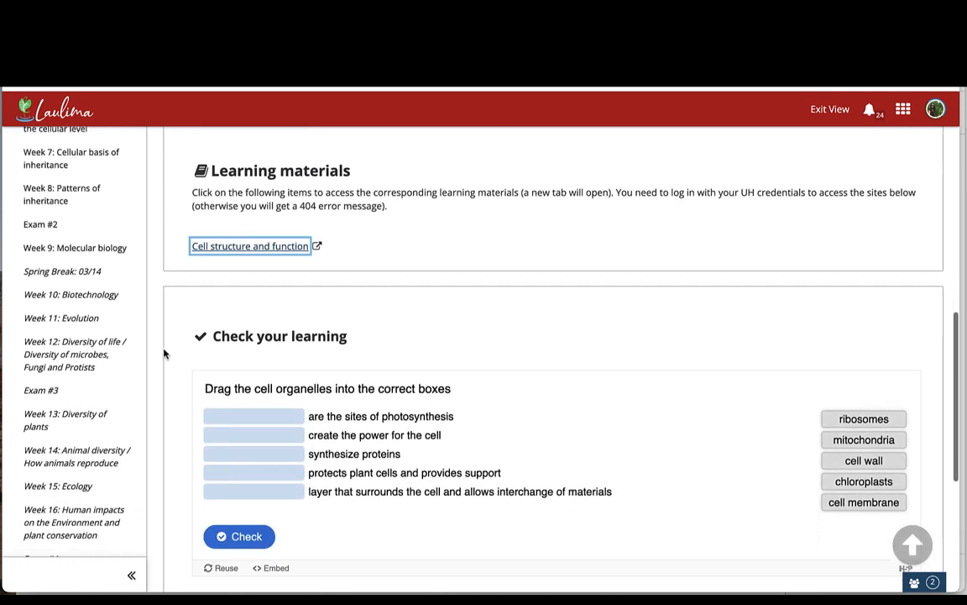
Drag ribosomes, mitochondria, cell wall and chloroplasts onto the organelle matching boxes
scroll(down, 3)
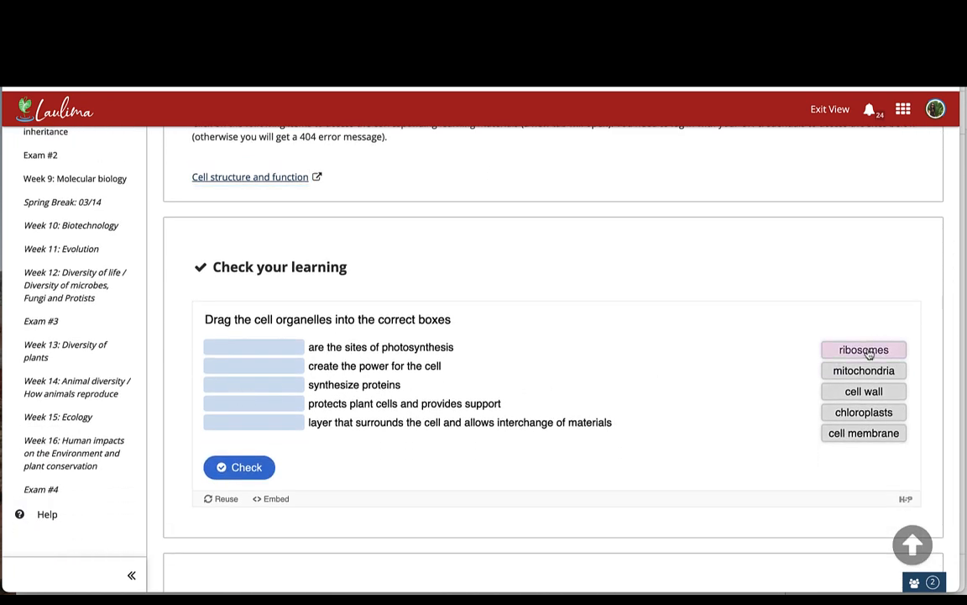
drag(863, 350, 255, 366)
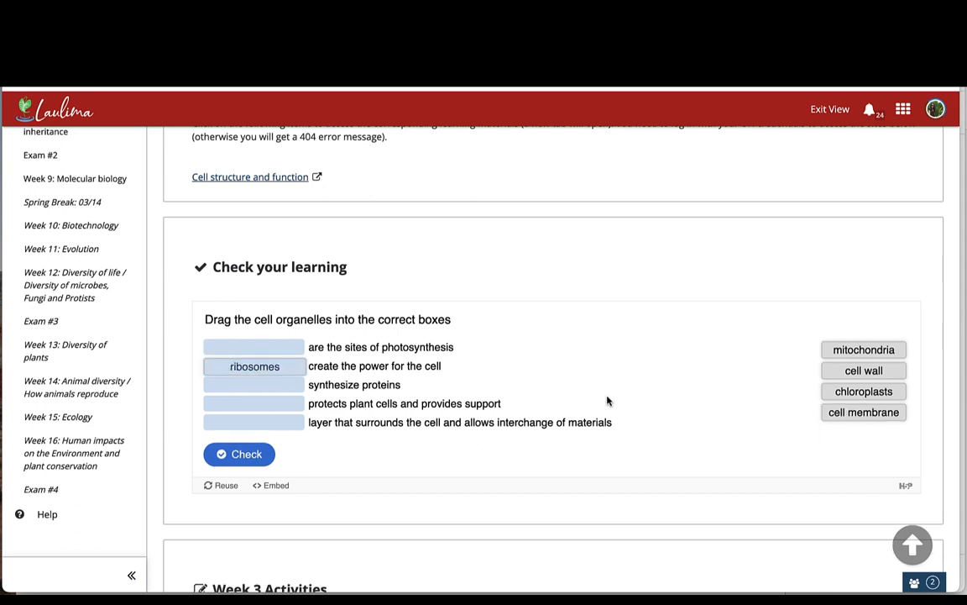
drag(863, 349, 253, 384)
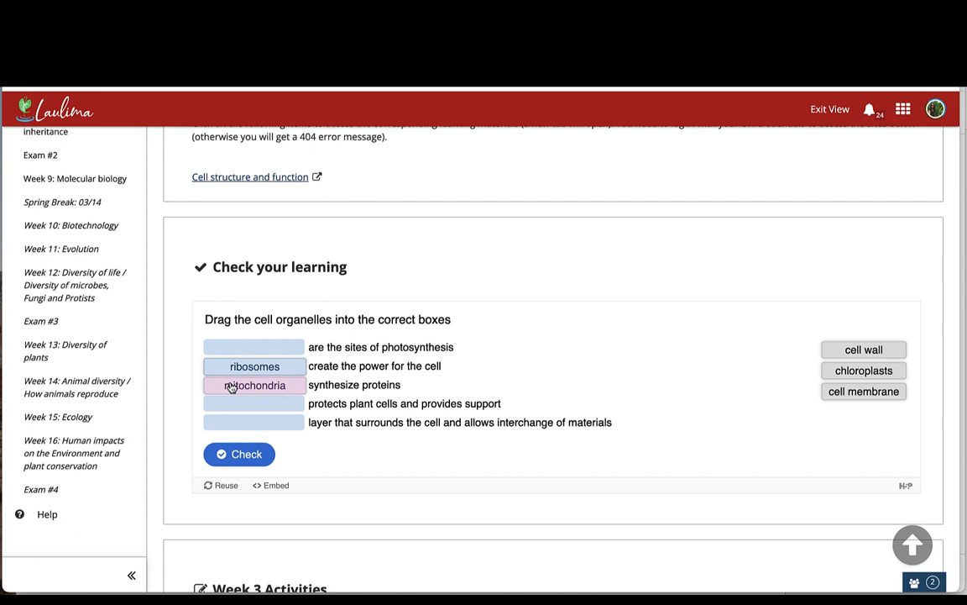
drag(863, 350, 256, 346)
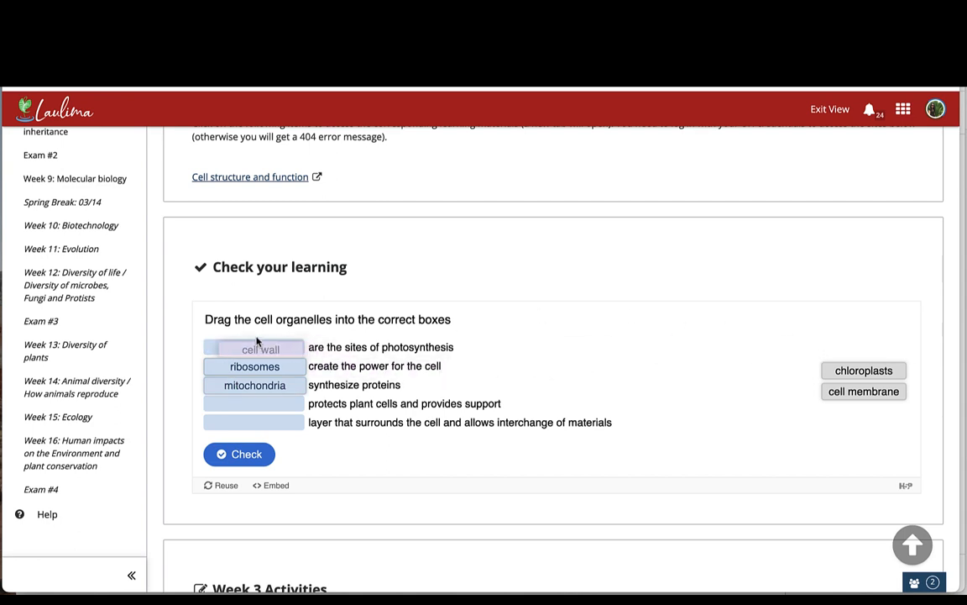
drag(256, 346, 863, 350)
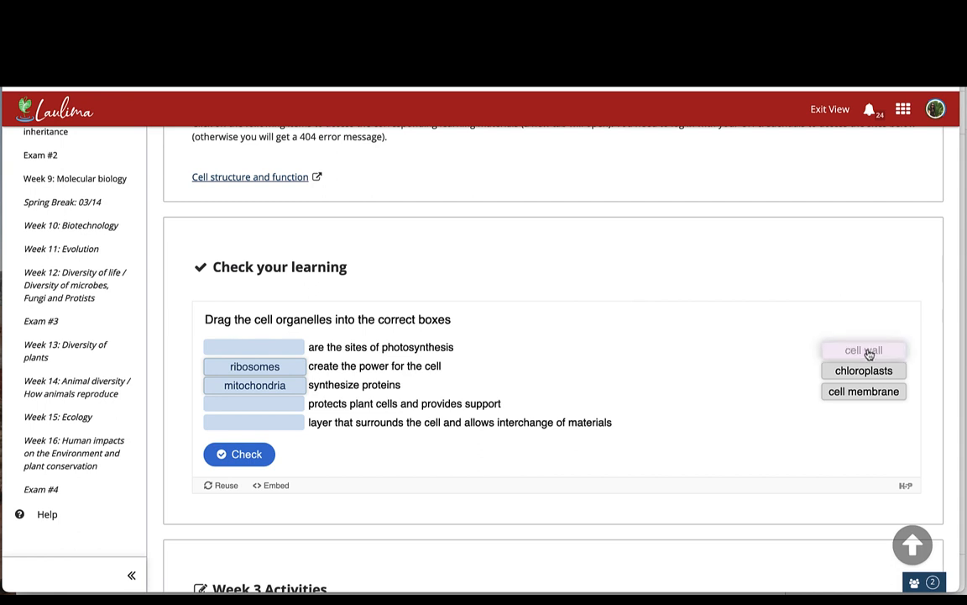
drag(863, 351, 254, 346)
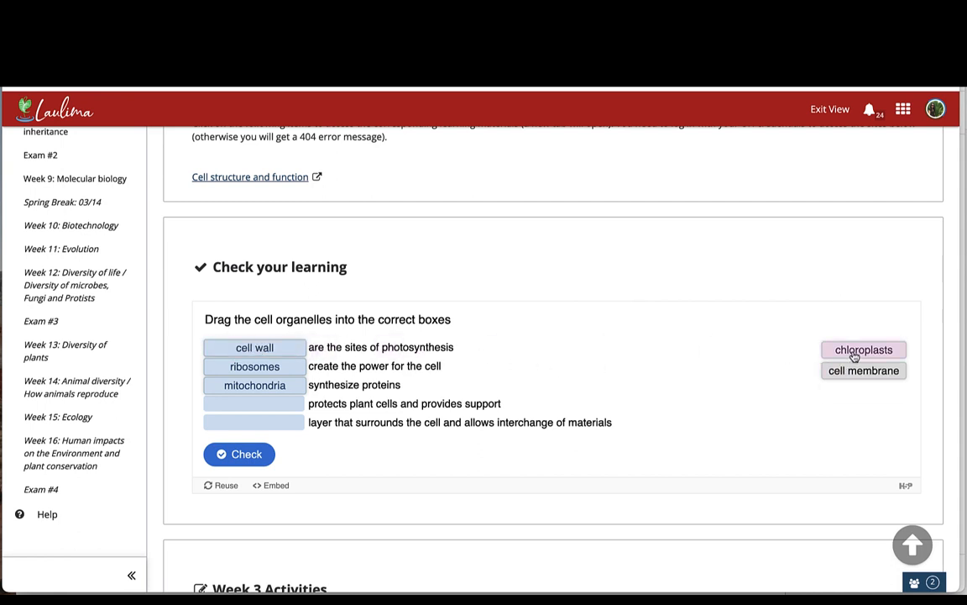
drag(863, 350, 256, 403)
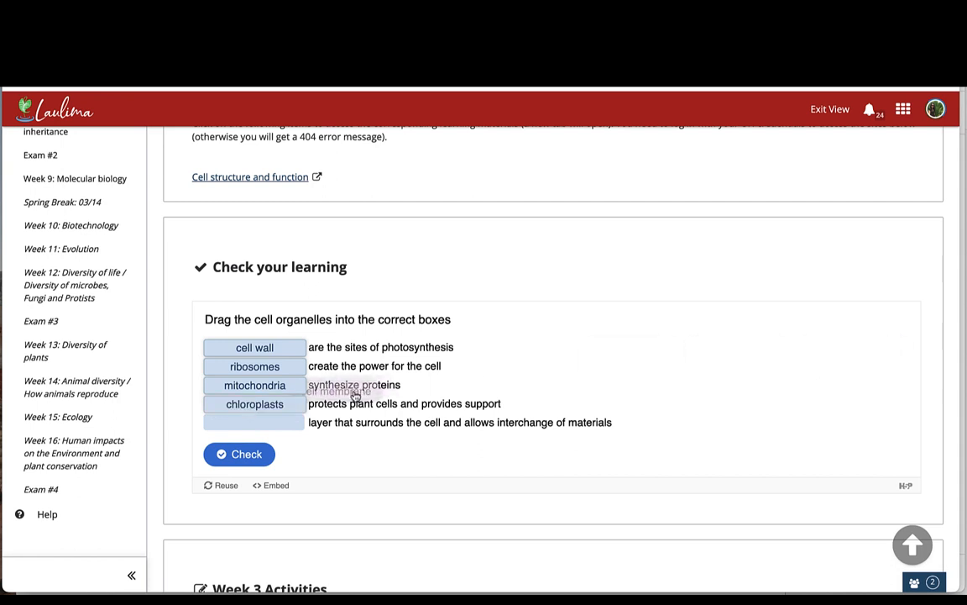
Check the organelle matching answers, scoring 1 out of 5
click(239, 454)
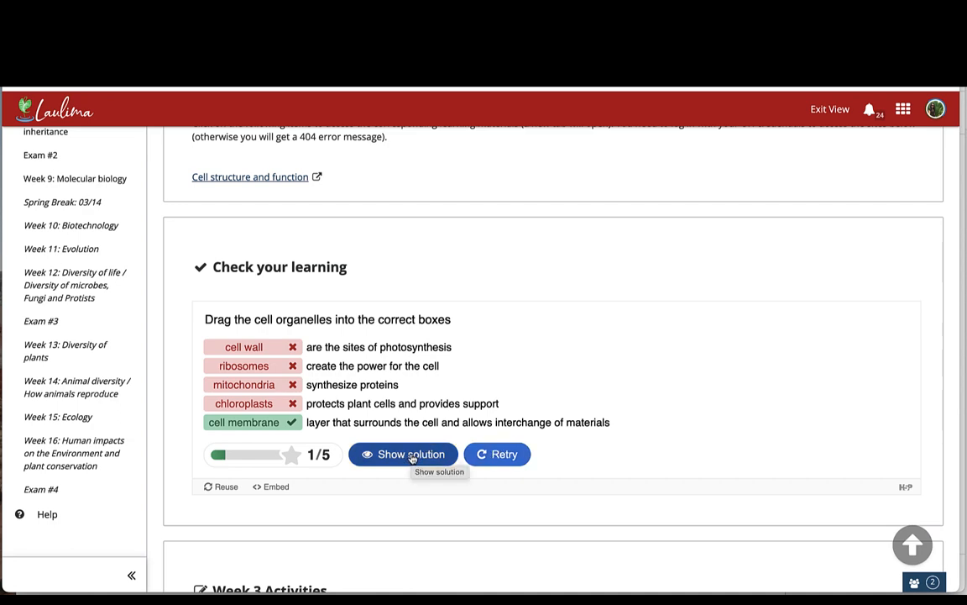
scroll(down, 3)
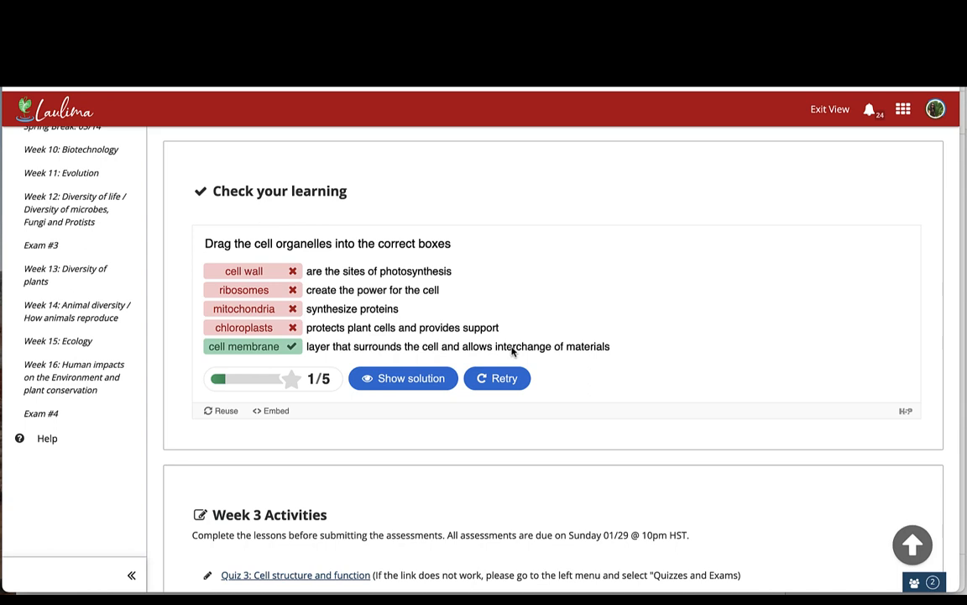
scroll(down, 3)
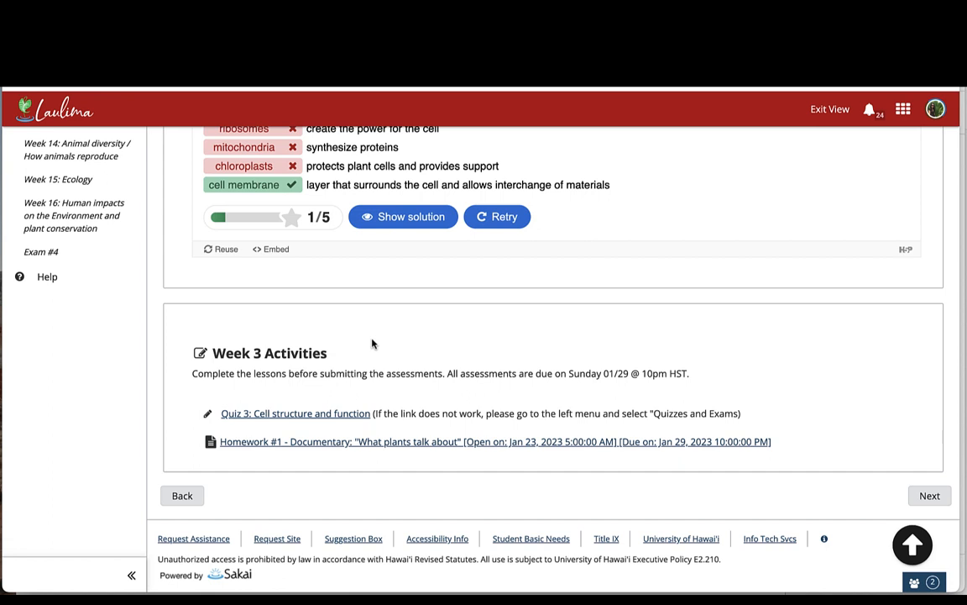
mouse_move(621, 366)
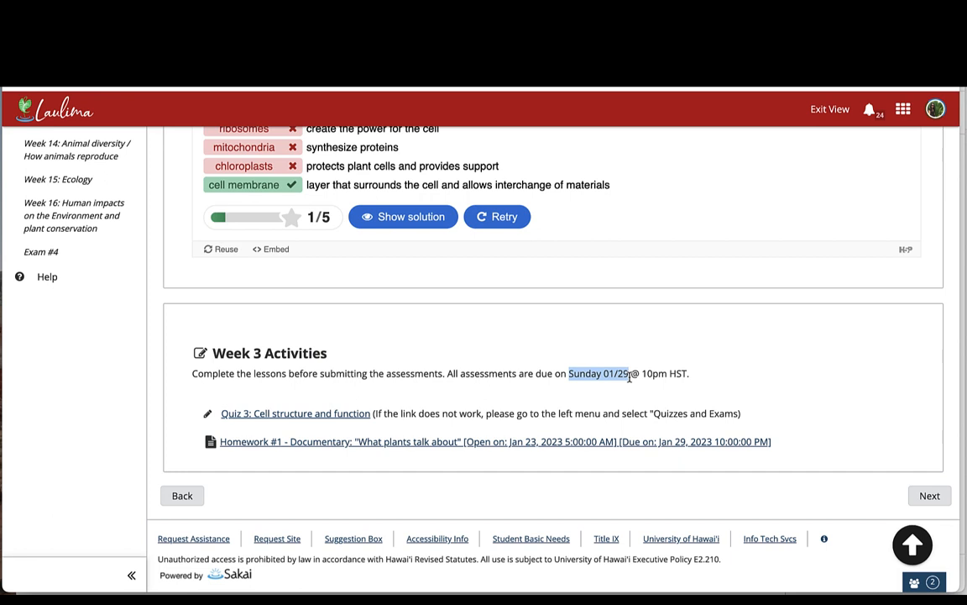
mouse_move(295, 413)
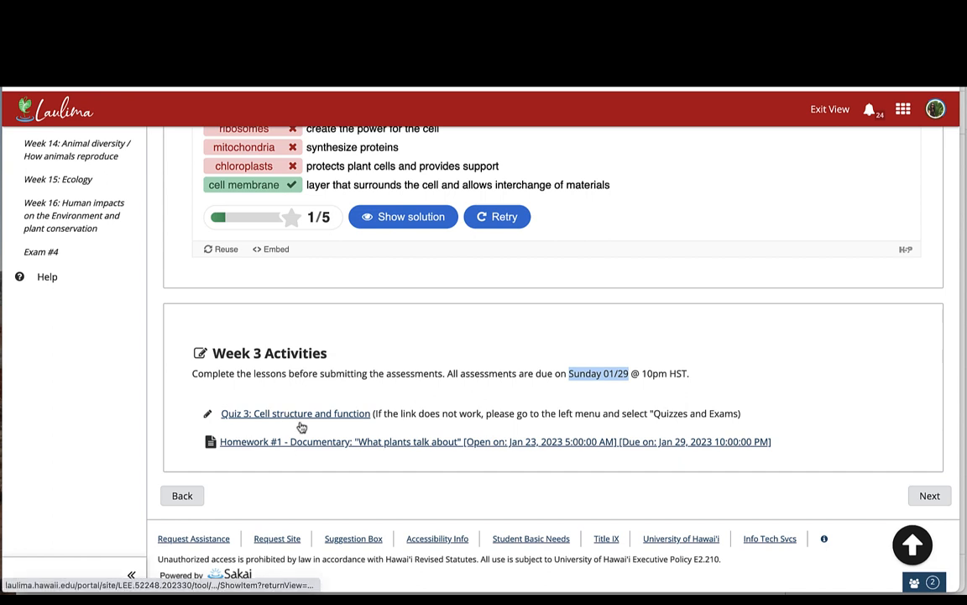
mouse_move(359, 420)
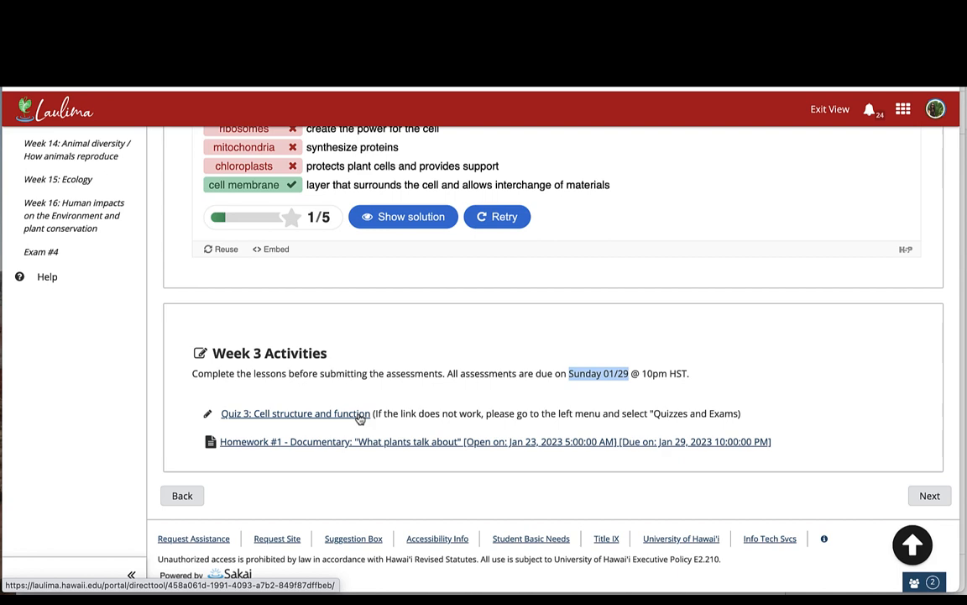
click(296, 413)
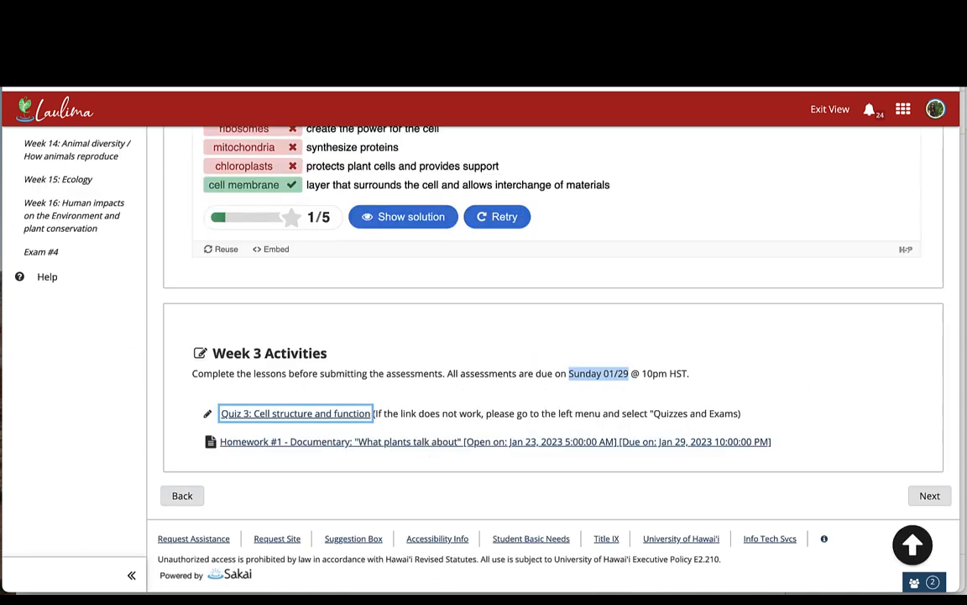
mouse_move(210, 284)
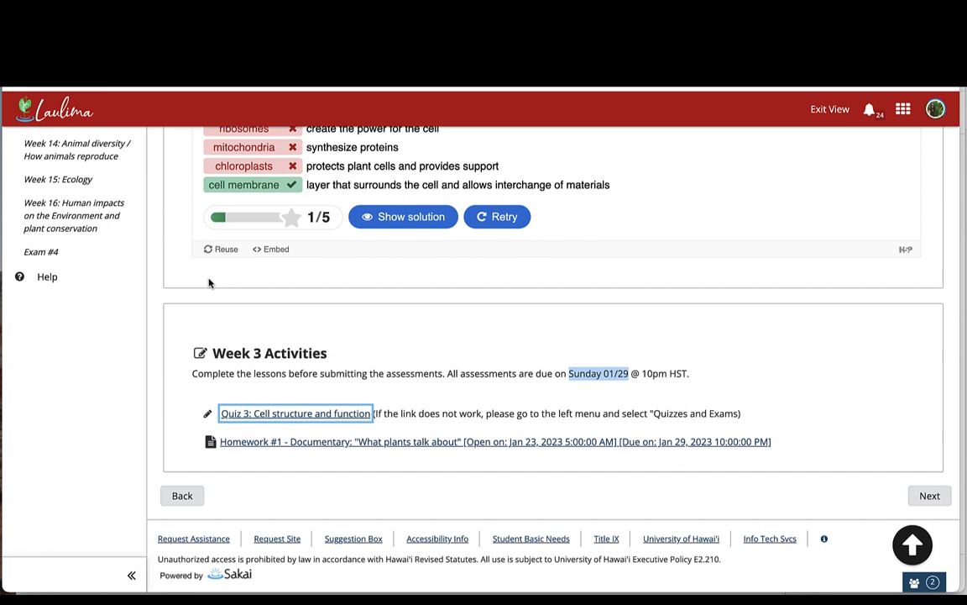
mouse_move(249, 393)
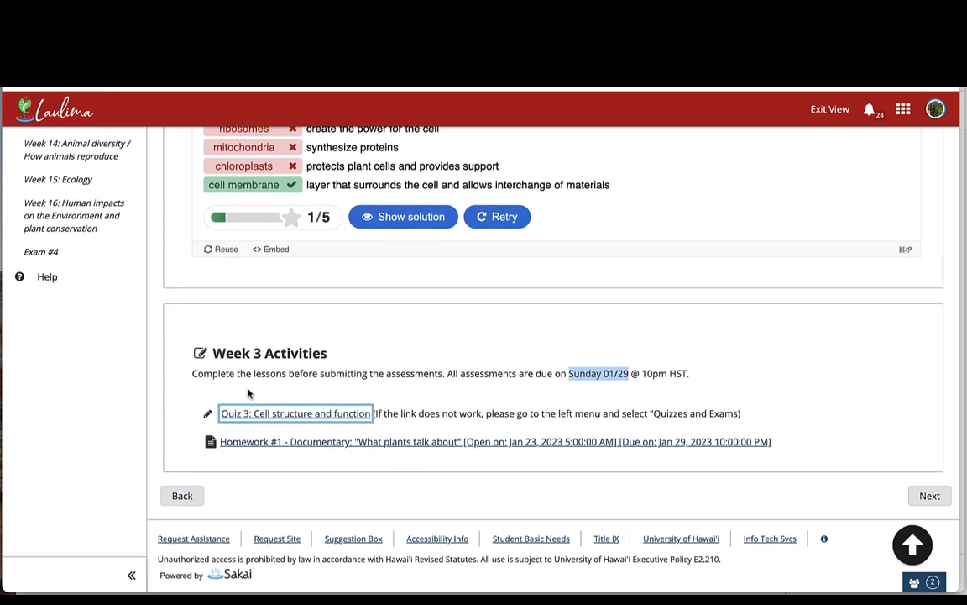
mouse_move(193, 386)
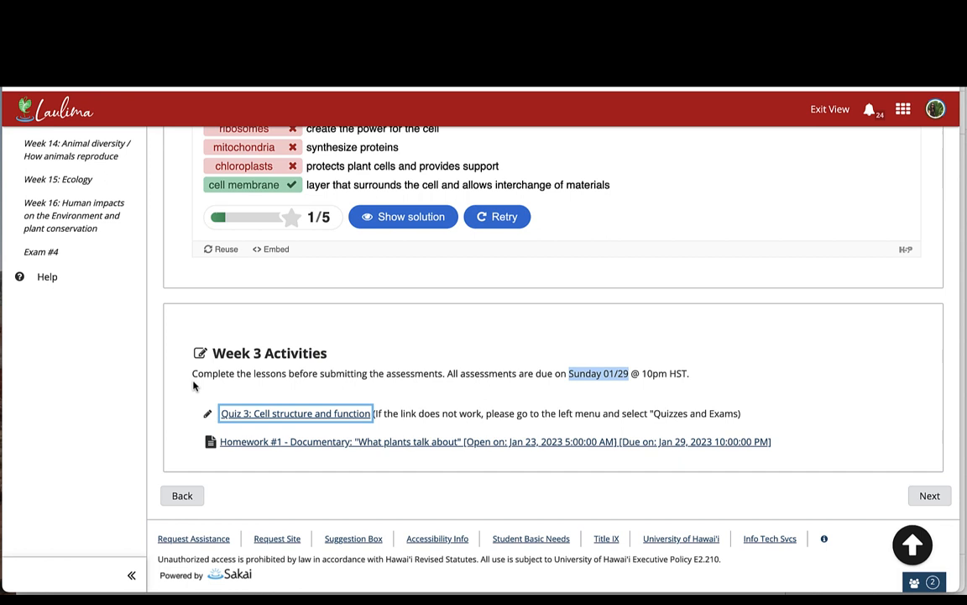
mouse_move(266, 450)
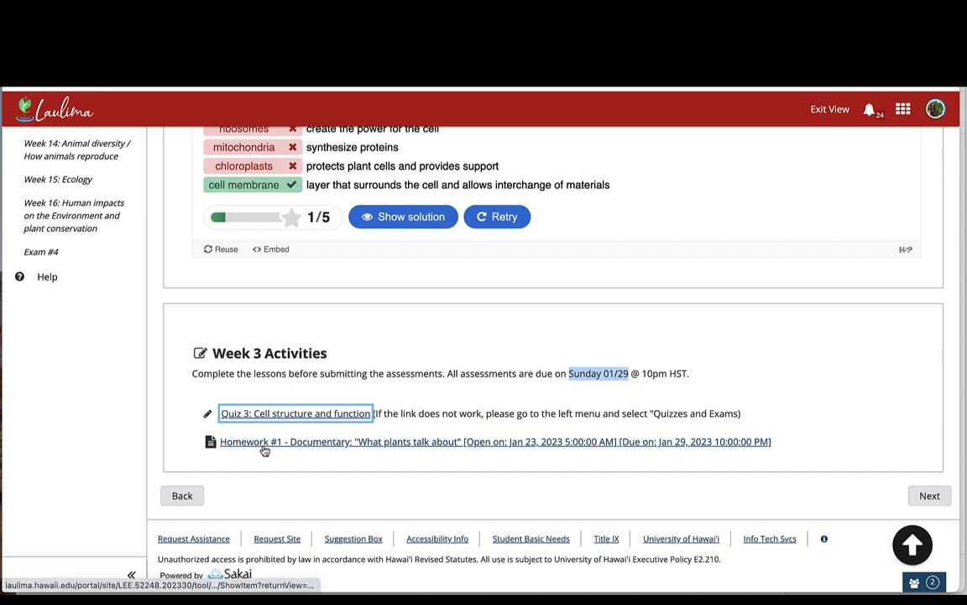
mouse_move(266, 442)
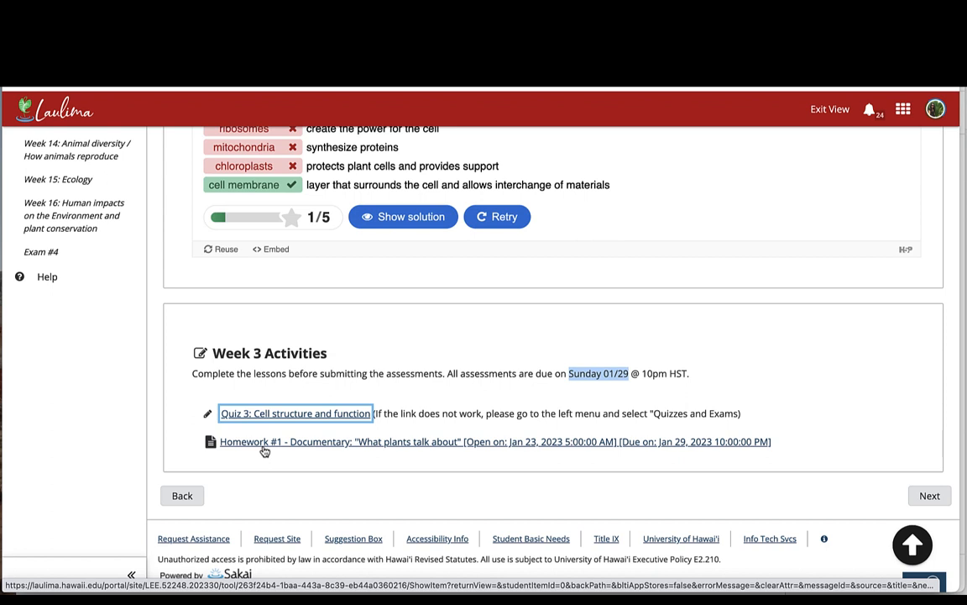
mouse_move(514, 341)
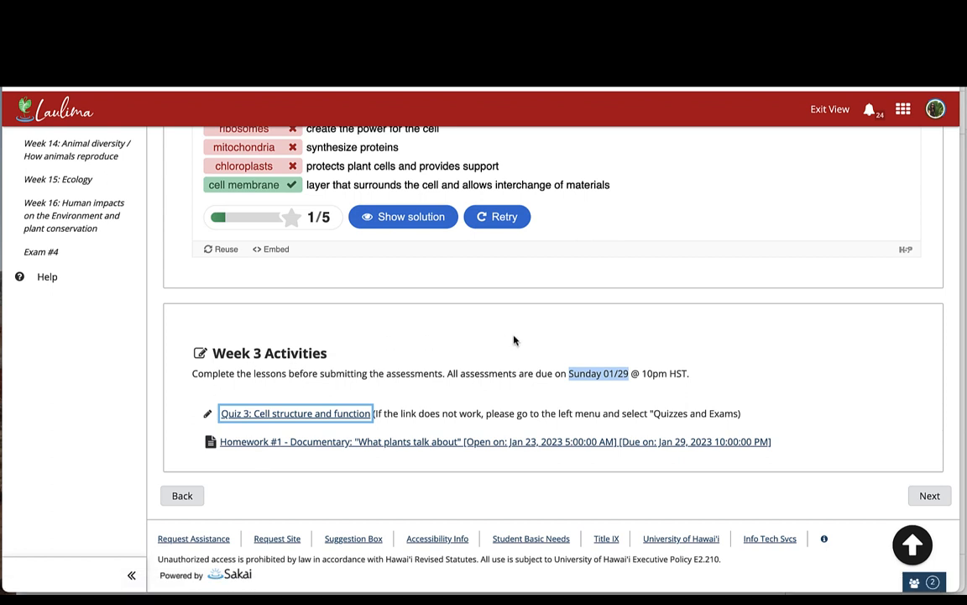
mouse_move(631, 367)
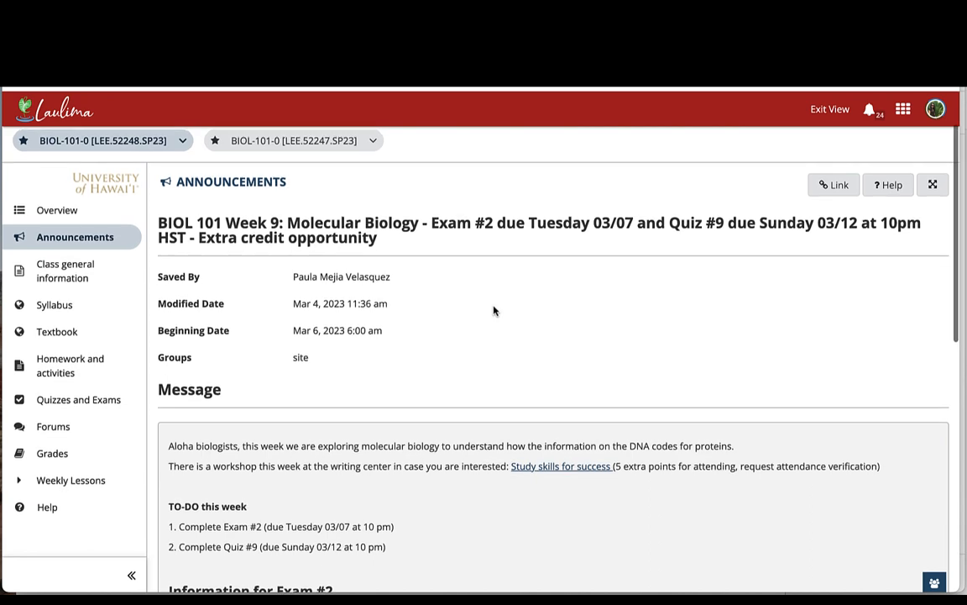
Scroll through the Week 9 announcement's message about Exam #2 and Quiz #9
scroll(down, 3)
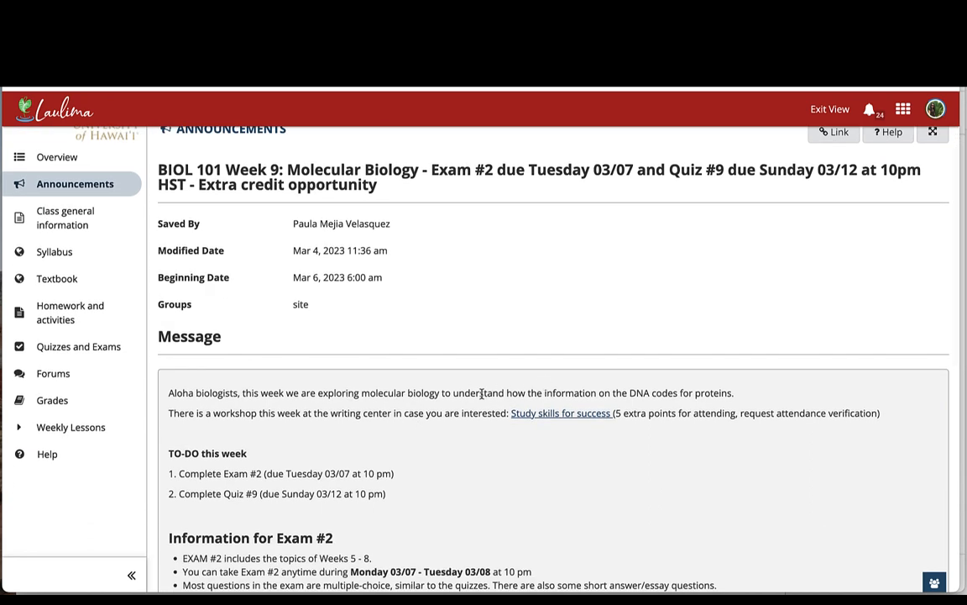
scroll(down, 3)
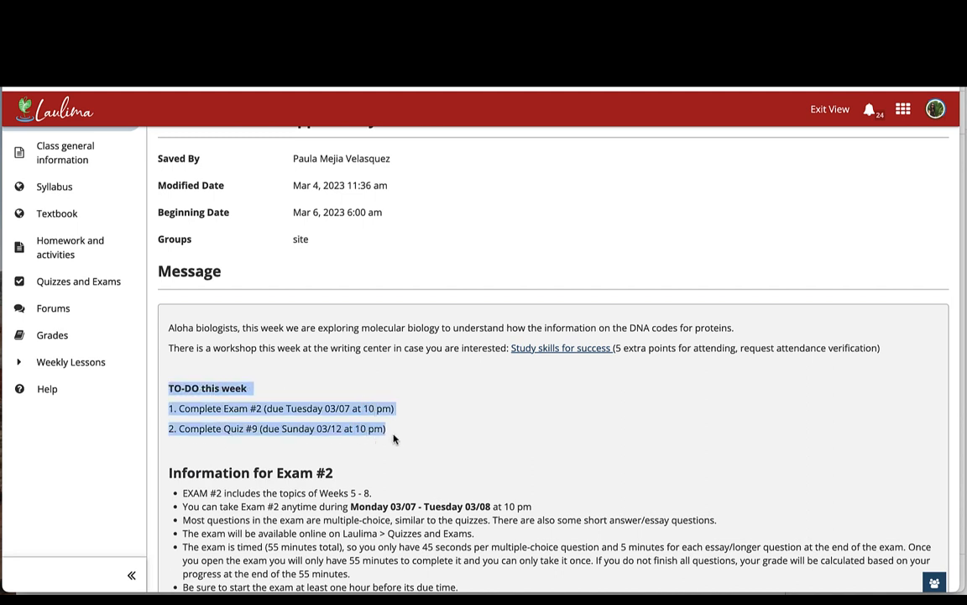
mouse_move(326, 408)
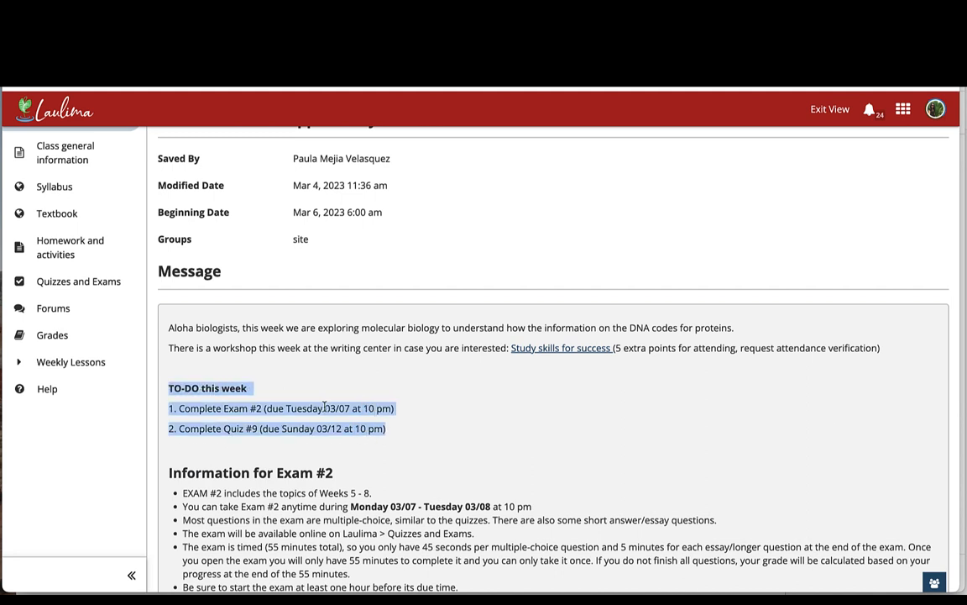
scroll(down, 3)
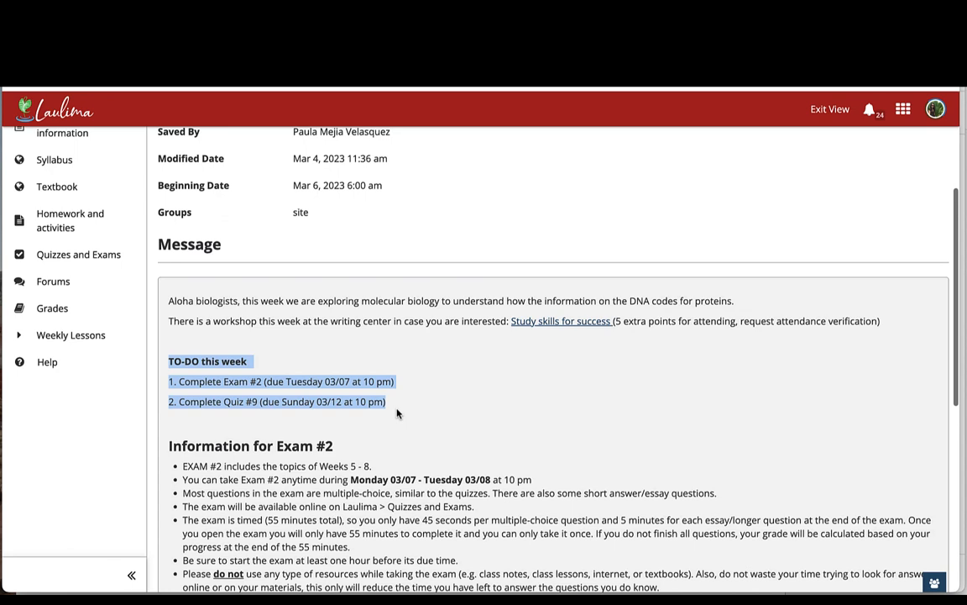
scroll(down, 3)
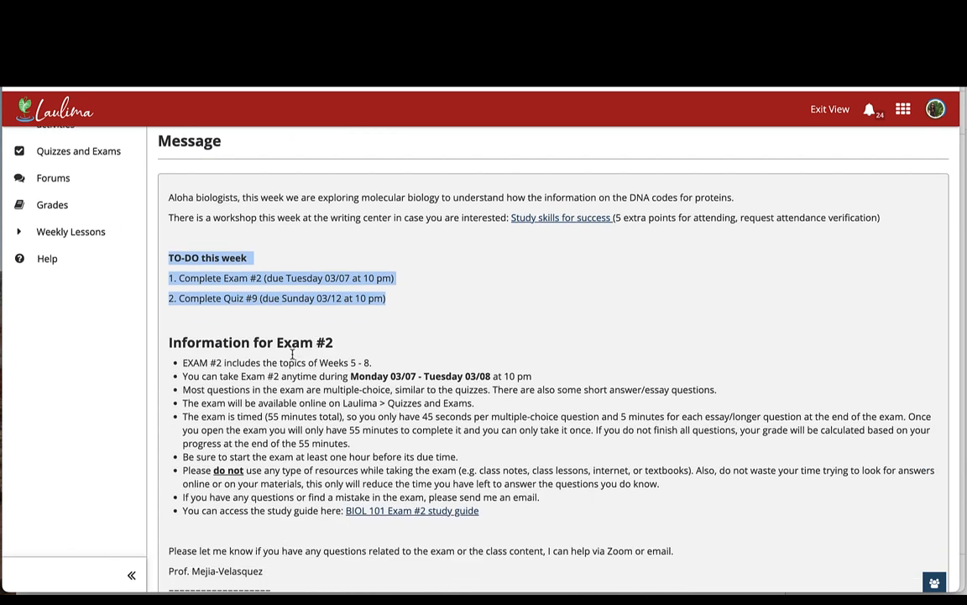
mouse_move(292, 356)
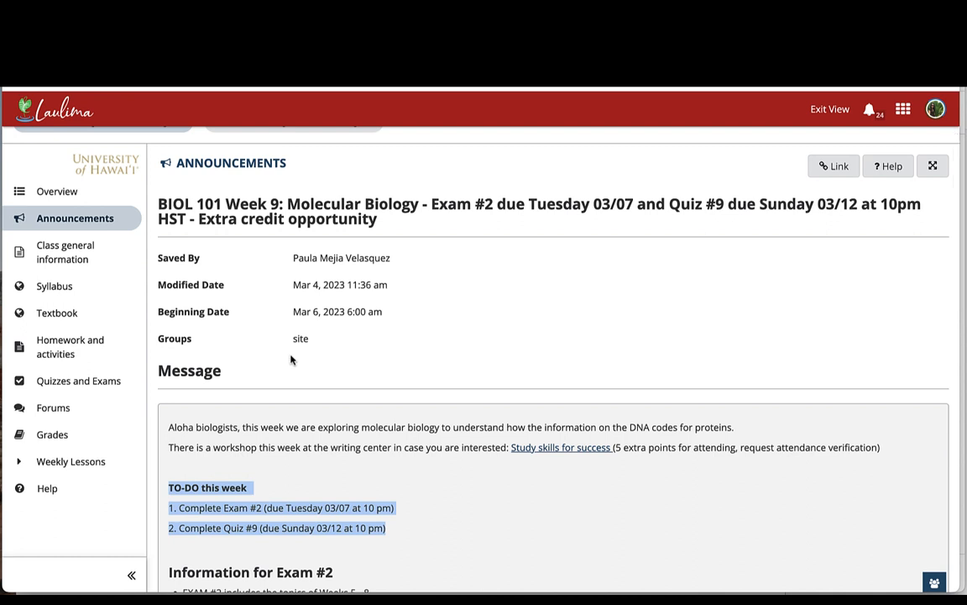
mouse_move(64, 252)
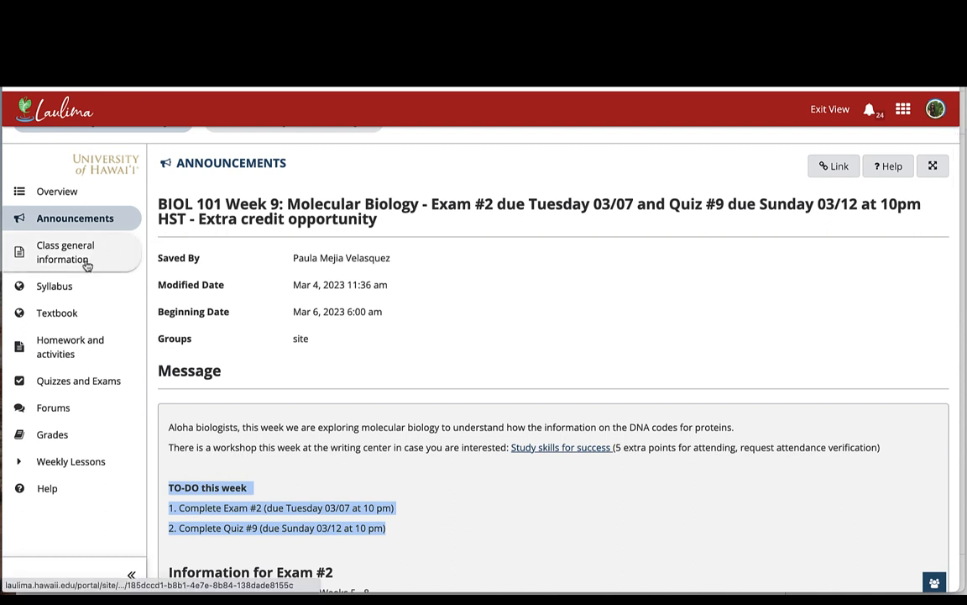
mouse_move(57, 312)
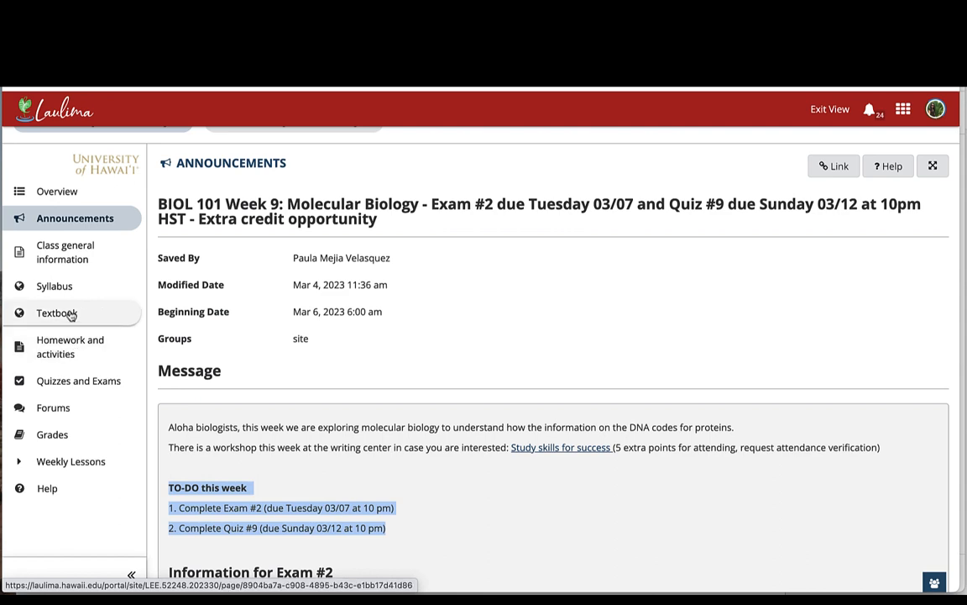
Load the embedded OpenStax Concepts of Biology textbook from the left menu
click(58, 313)
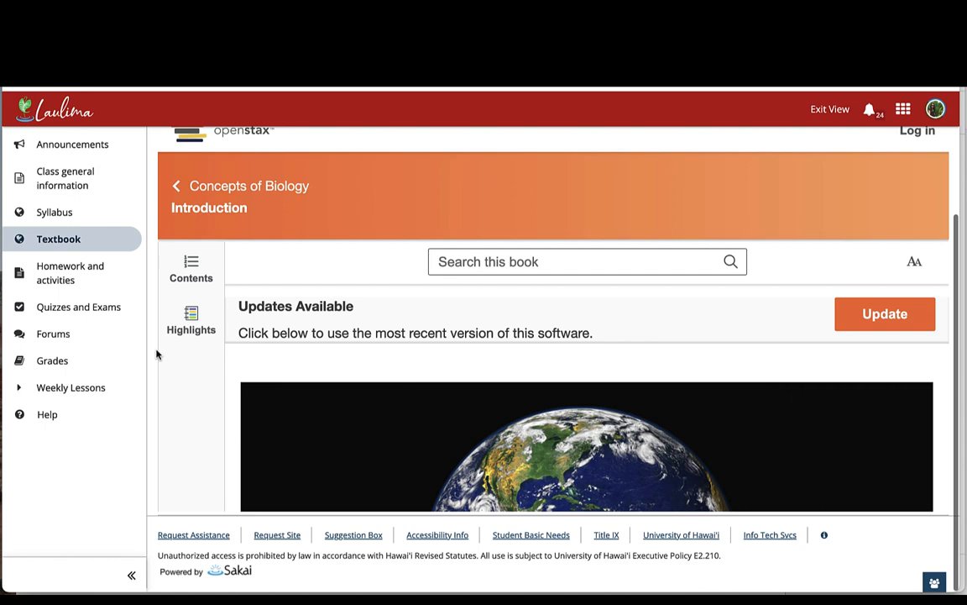
scroll(down, 3)
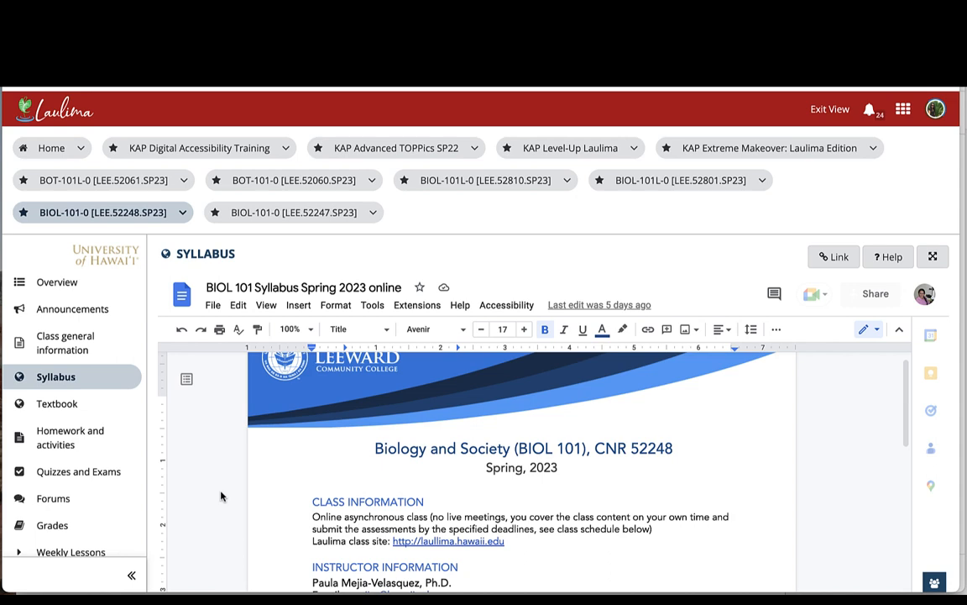
mouse_move(71, 437)
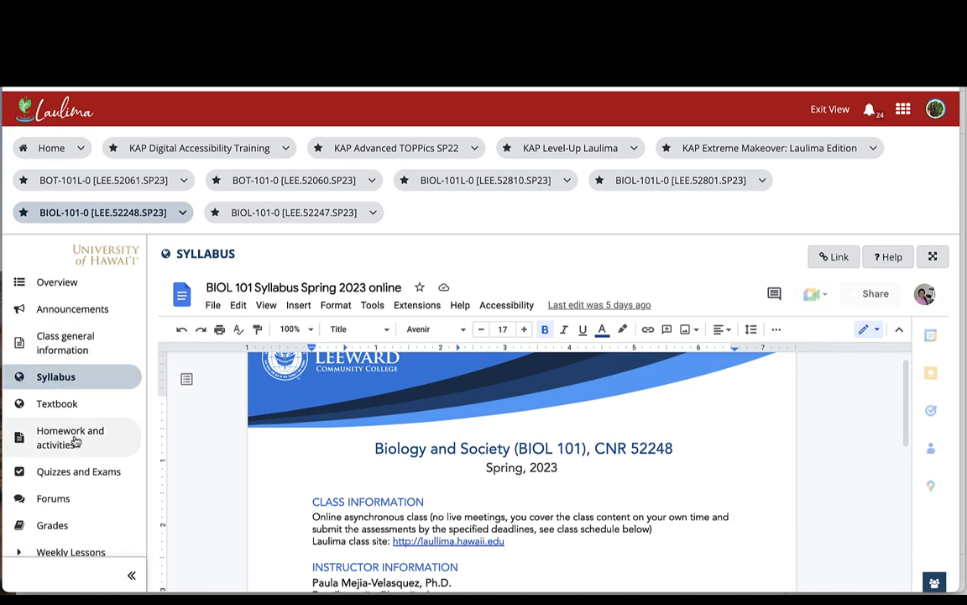